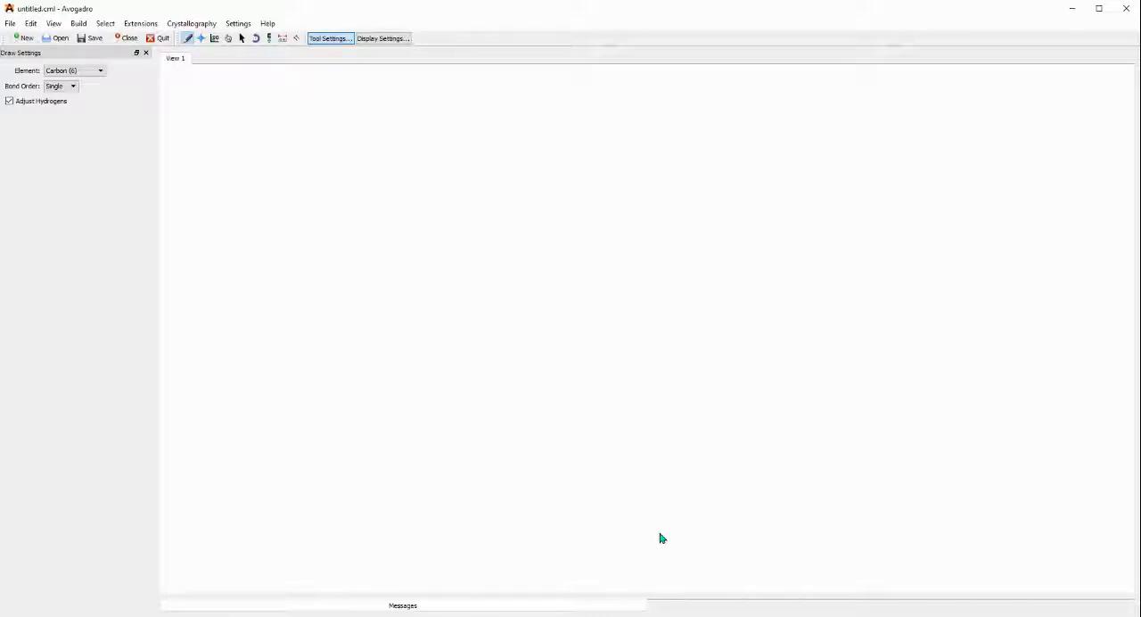
mouse_move(180, 182)
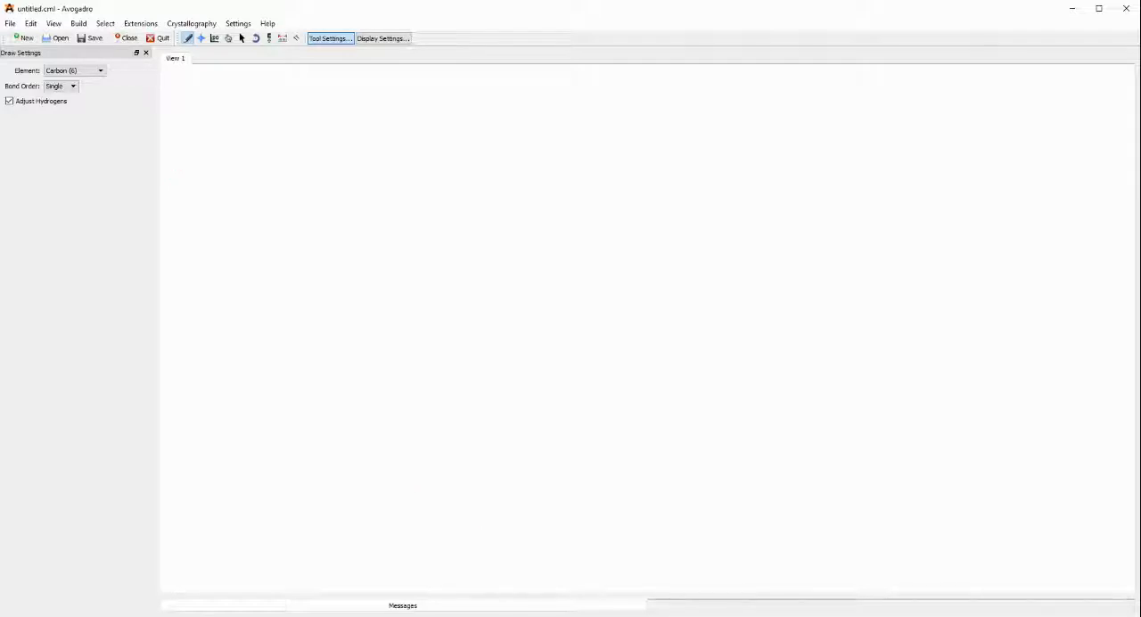
mouse_move(512, 450)
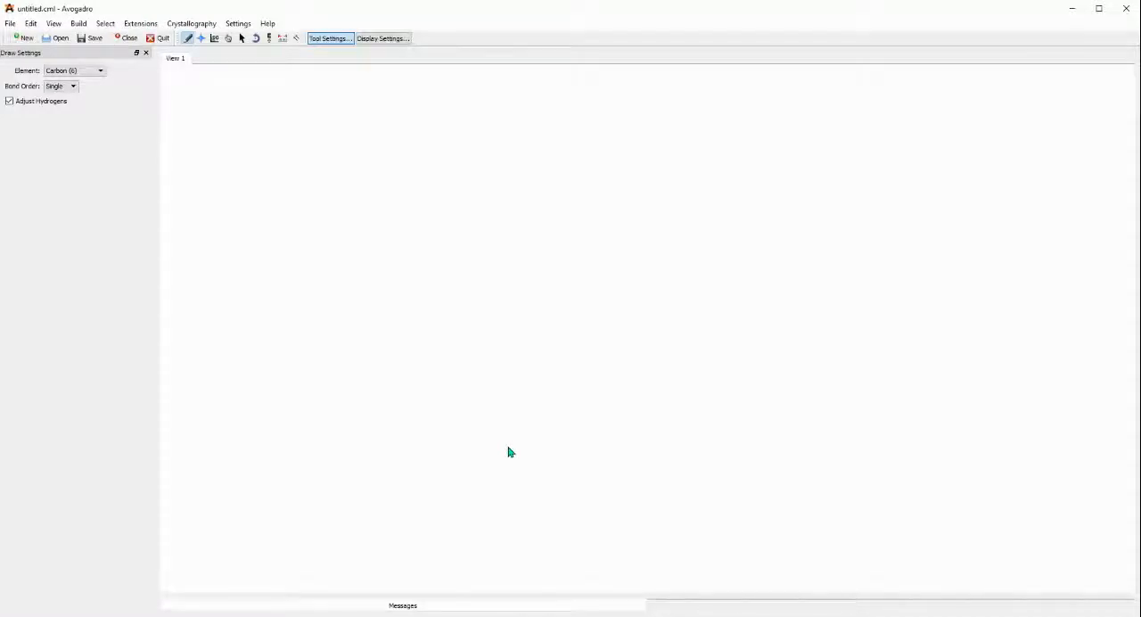
mouse_move(348, 135)
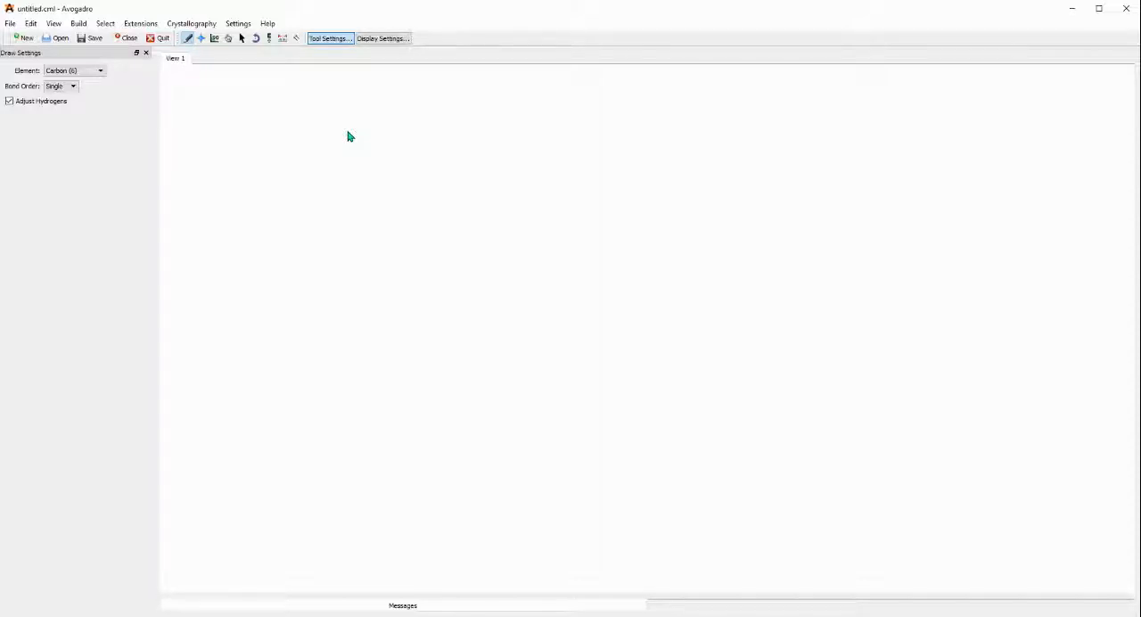
mouse_move(188, 39)
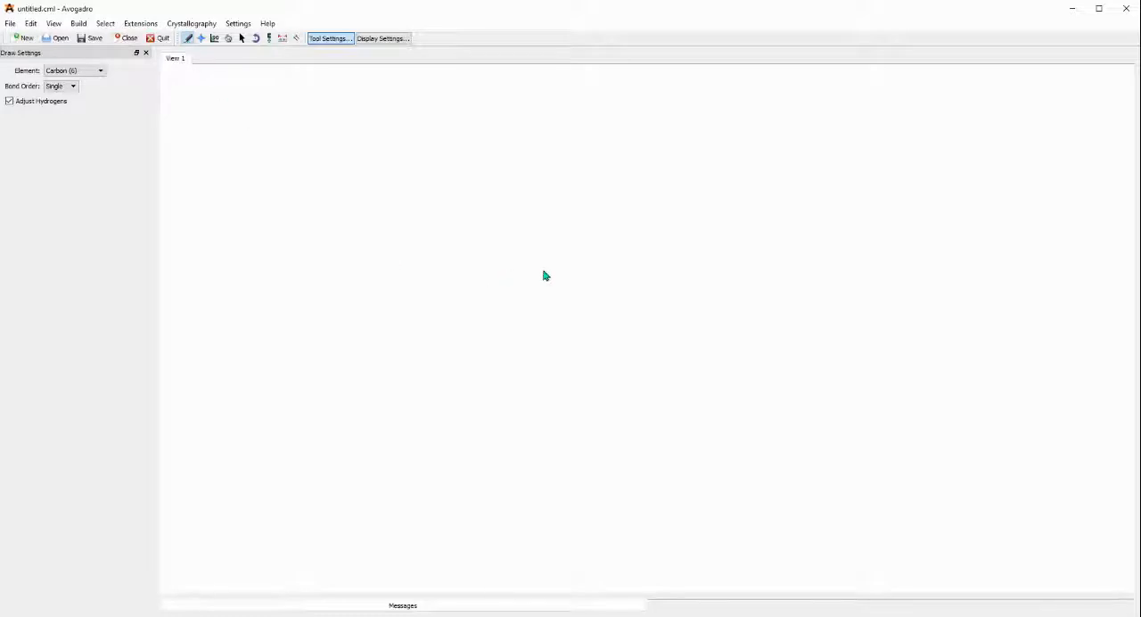
Step: Choose 'Other...' in the Draw Settings element list to open the Periodic Table
left_click(73, 70)
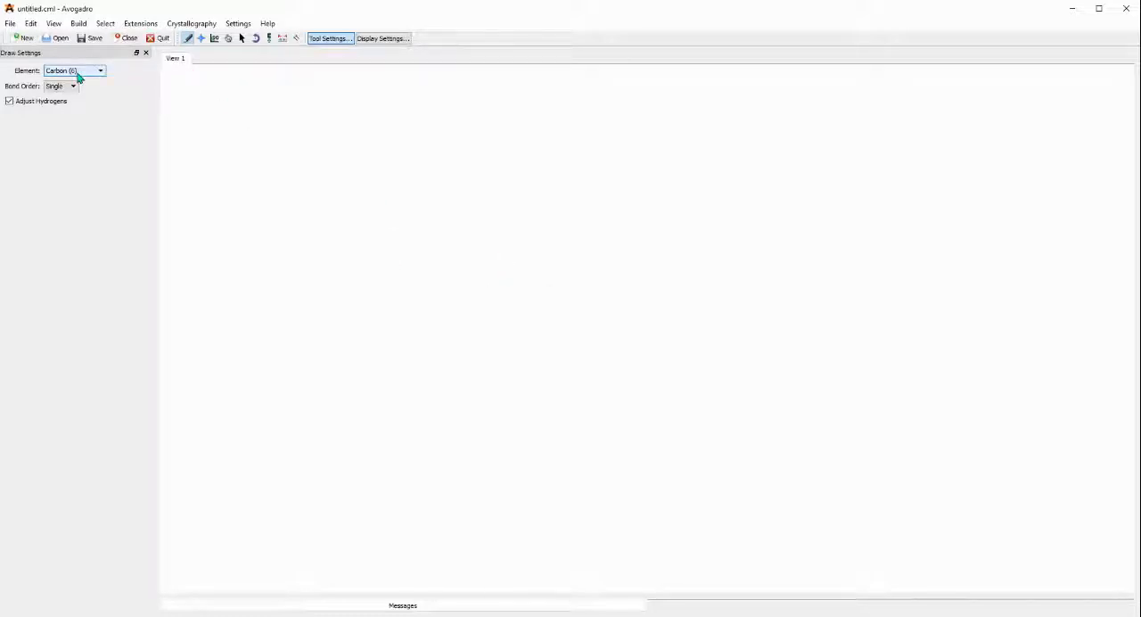
left_click(99, 71)
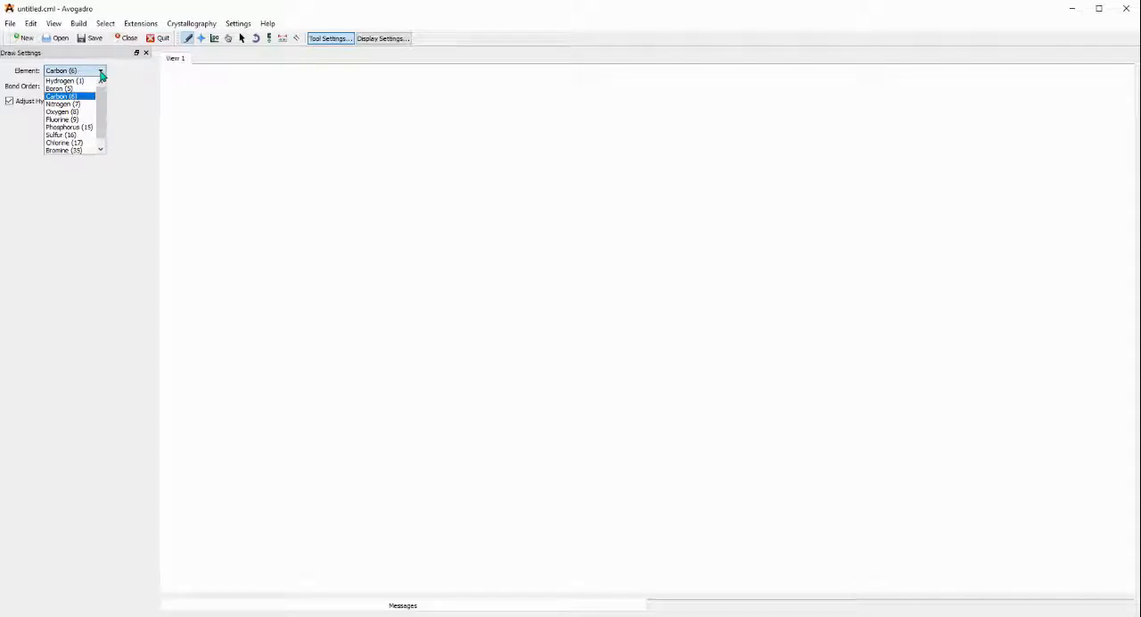
mouse_move(65, 80)
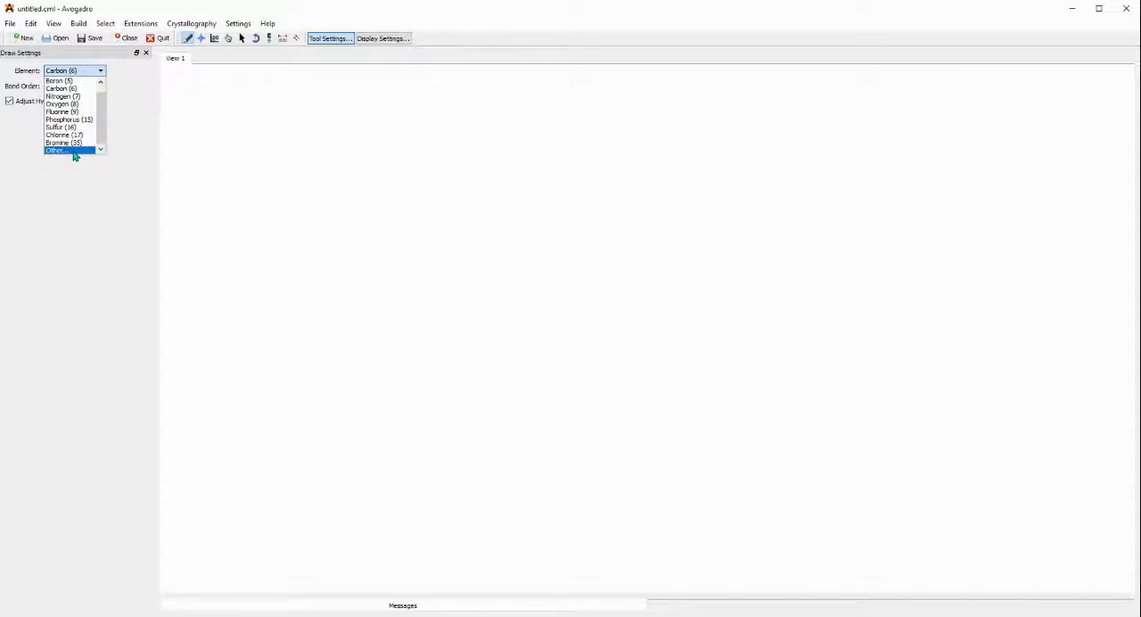
left_click(57, 149)
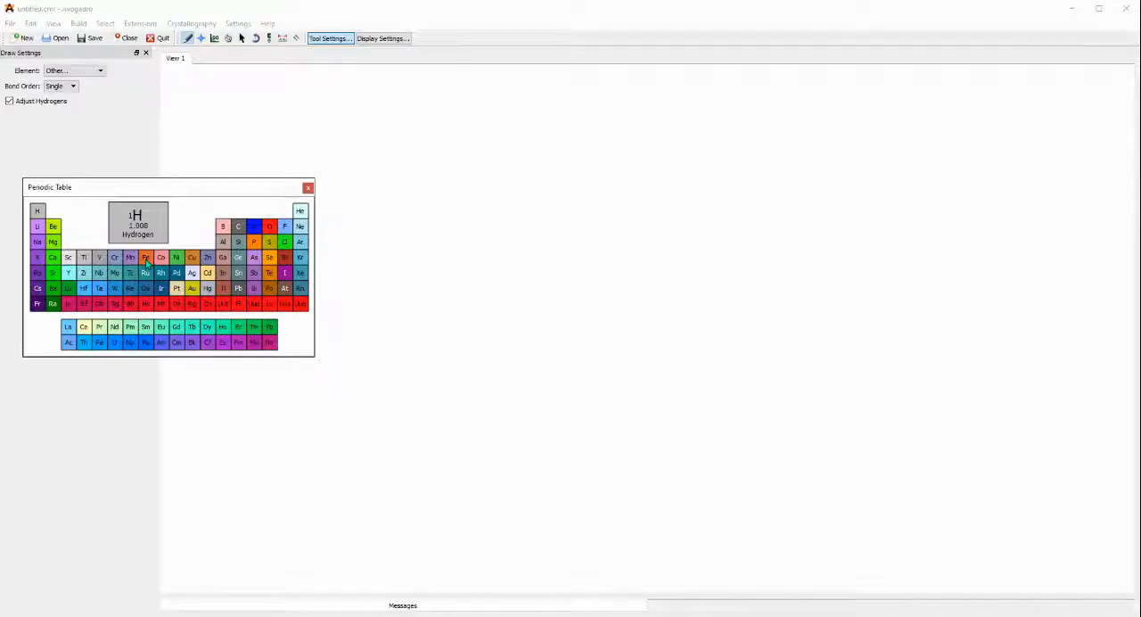
Step: Pick Fe in the Periodic Table and place one iron atom in the view
left_click(145, 257)
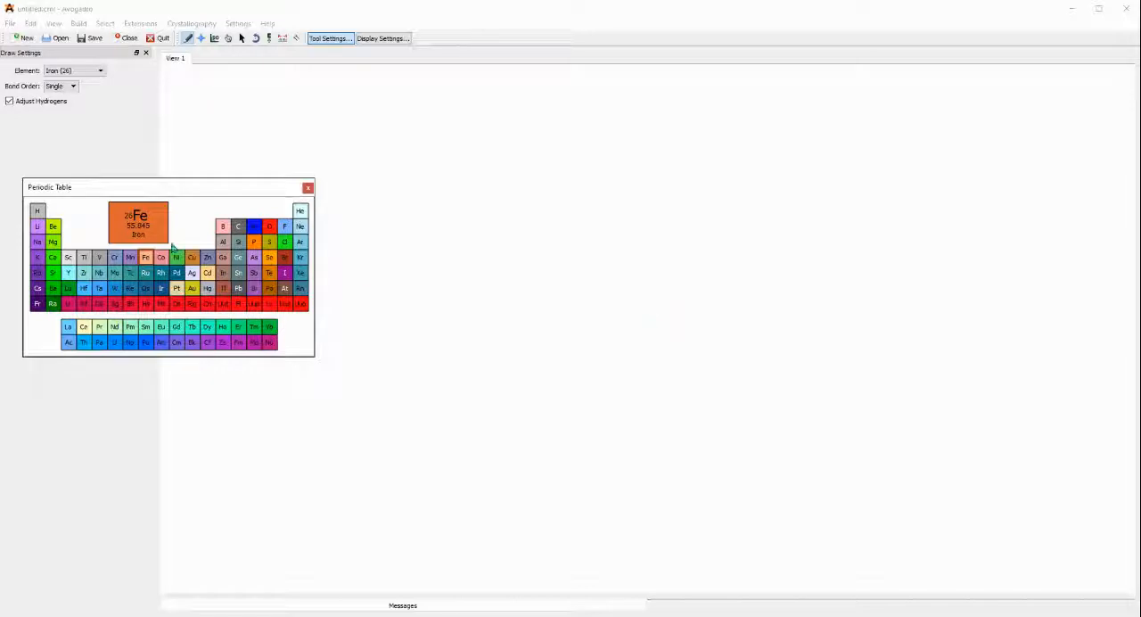
mouse_move(701, 319)
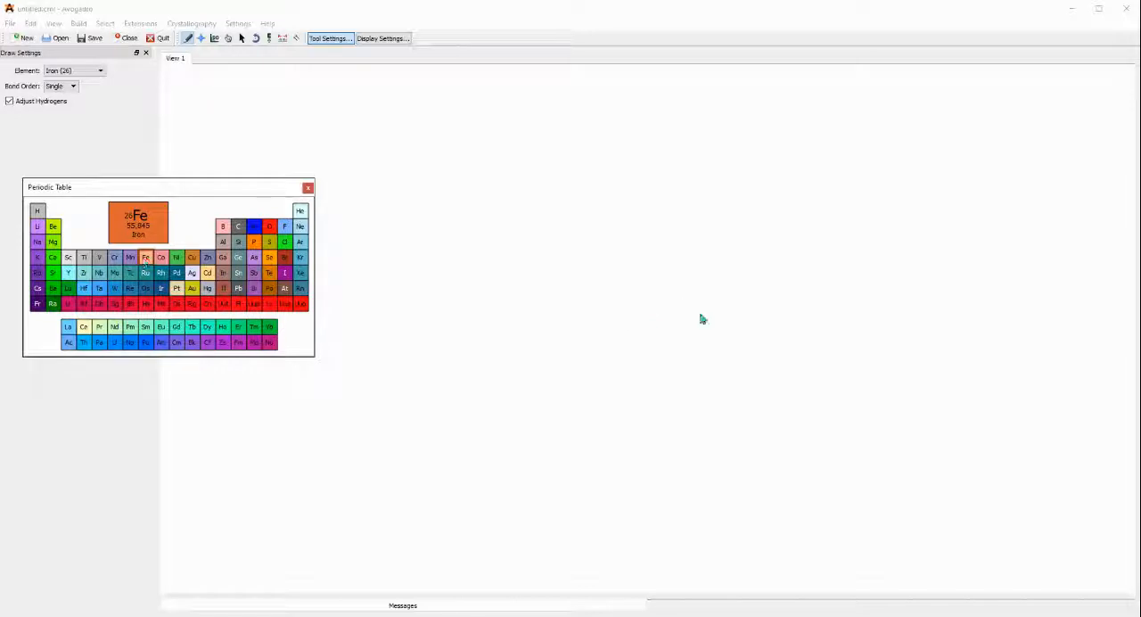
left_click(682, 316)
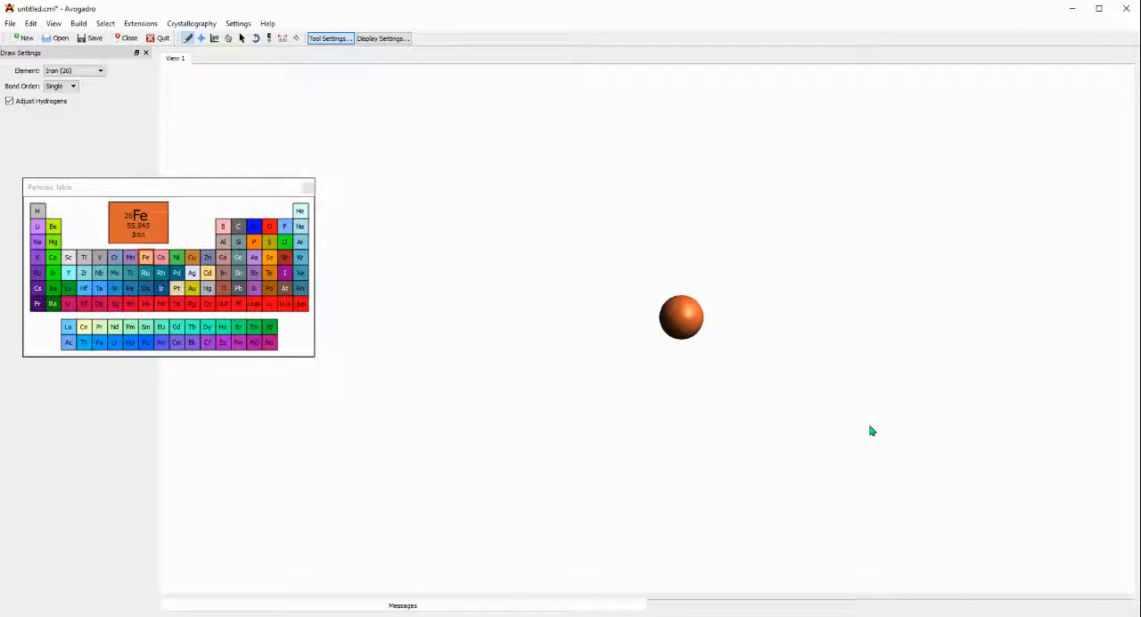
mouse_move(713, 319)
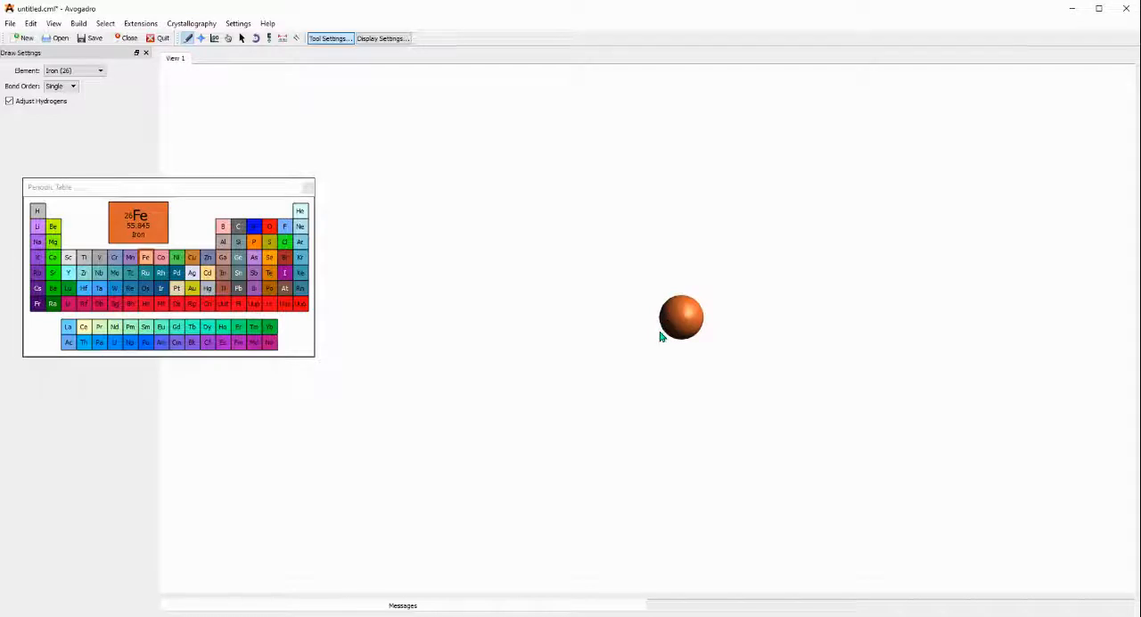
mouse_move(626, 349)
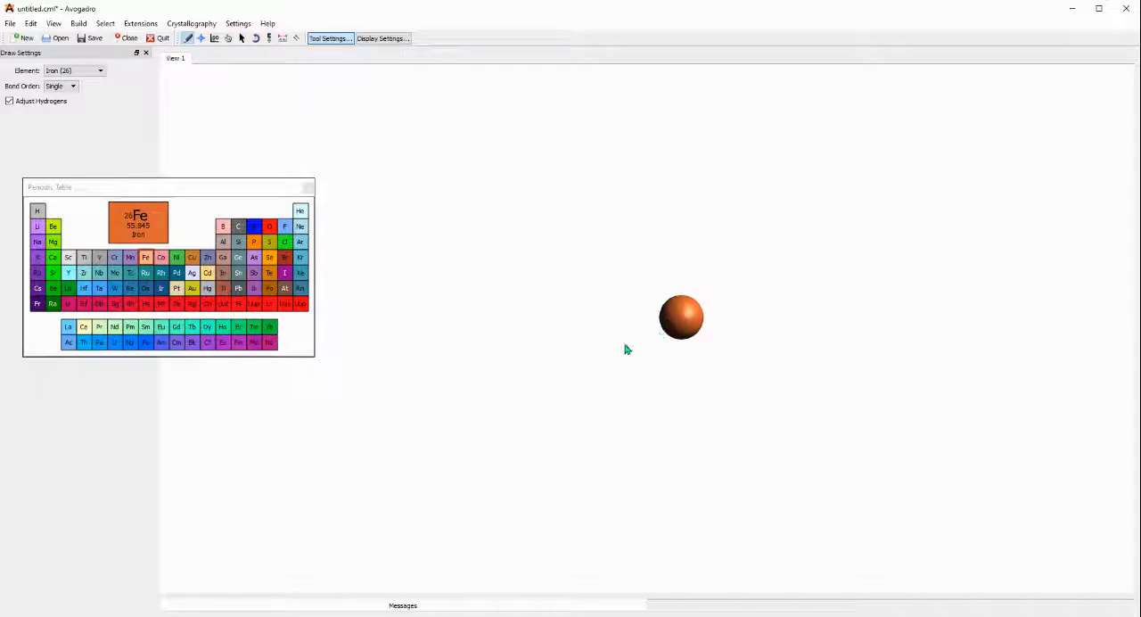
mouse_move(598, 357)
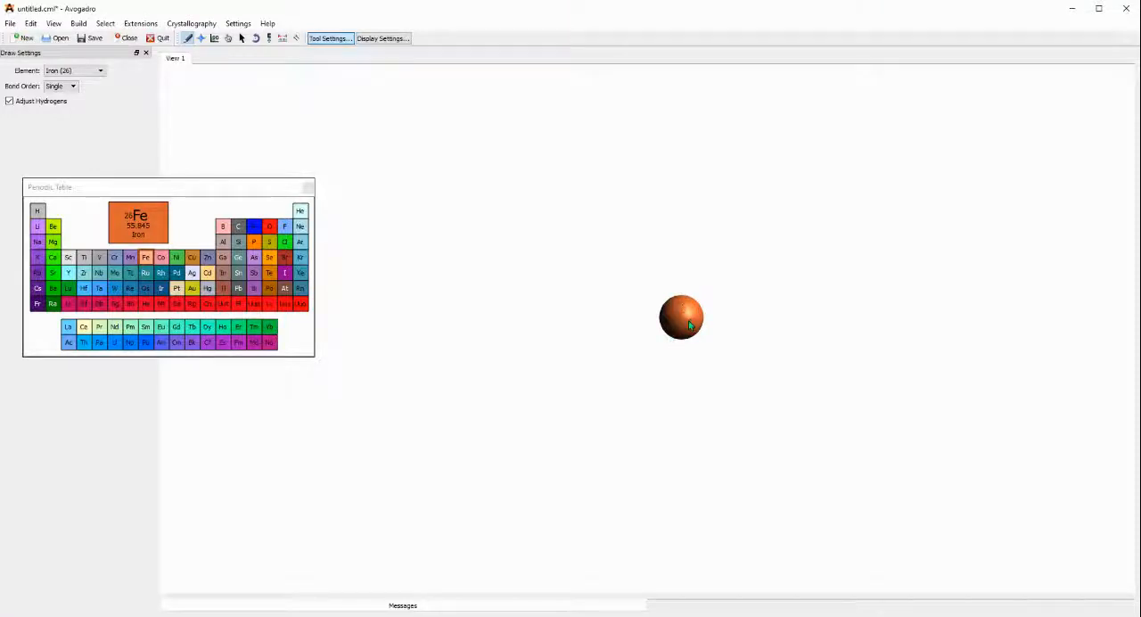
Step: Switch the drawing element to carbon and draw five carbons bonded to the iron
left_click(238, 226)
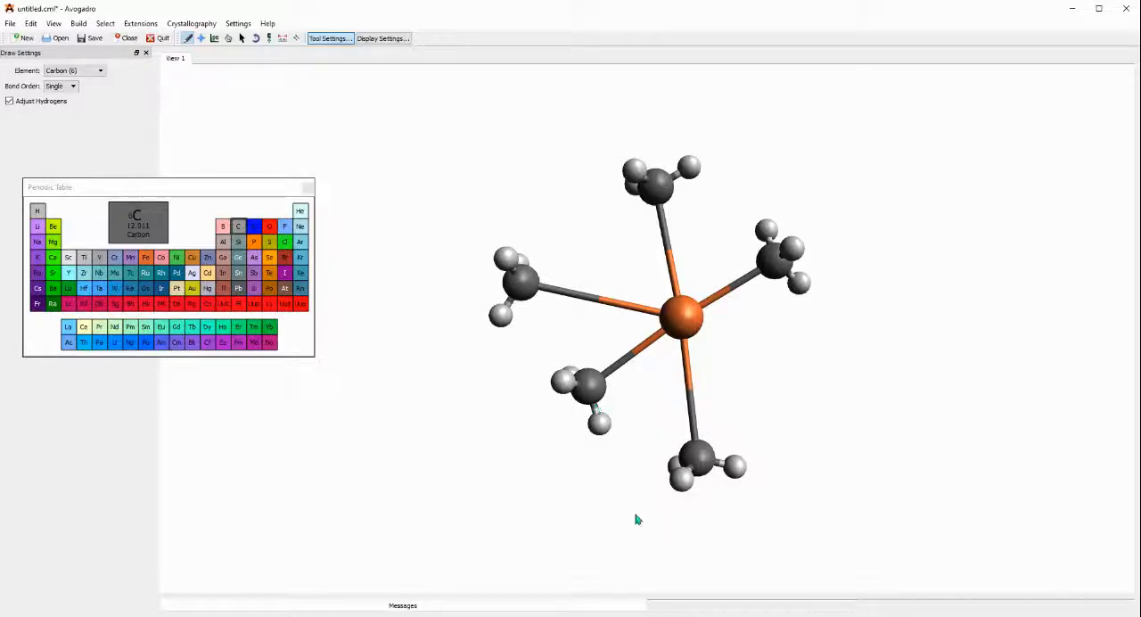
mouse_move(645, 489)
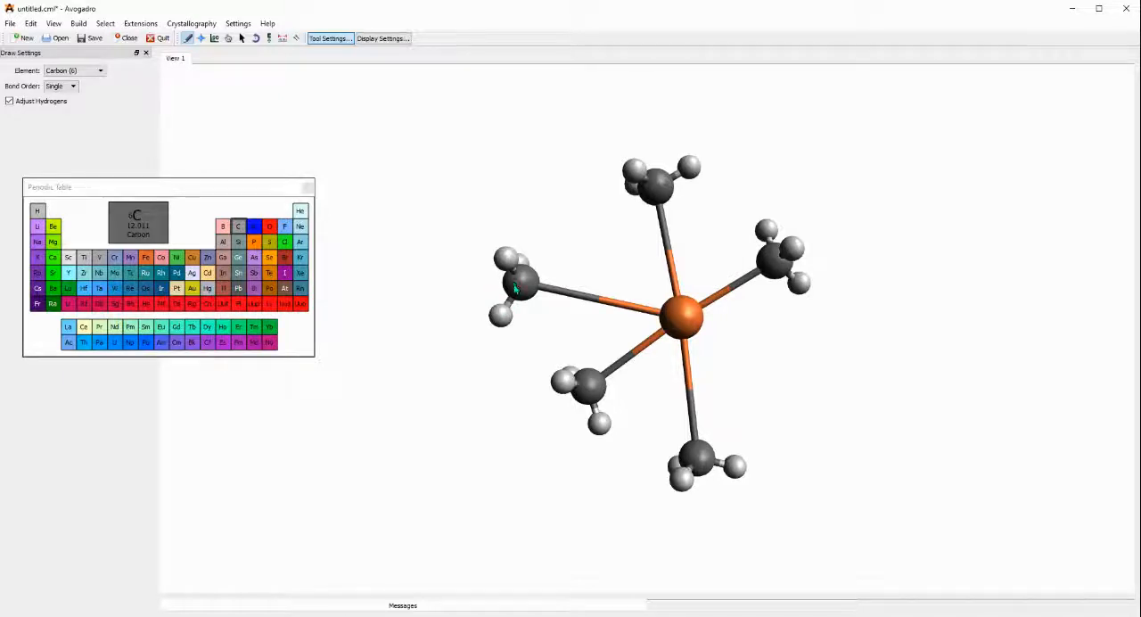
mouse_move(479, 321)
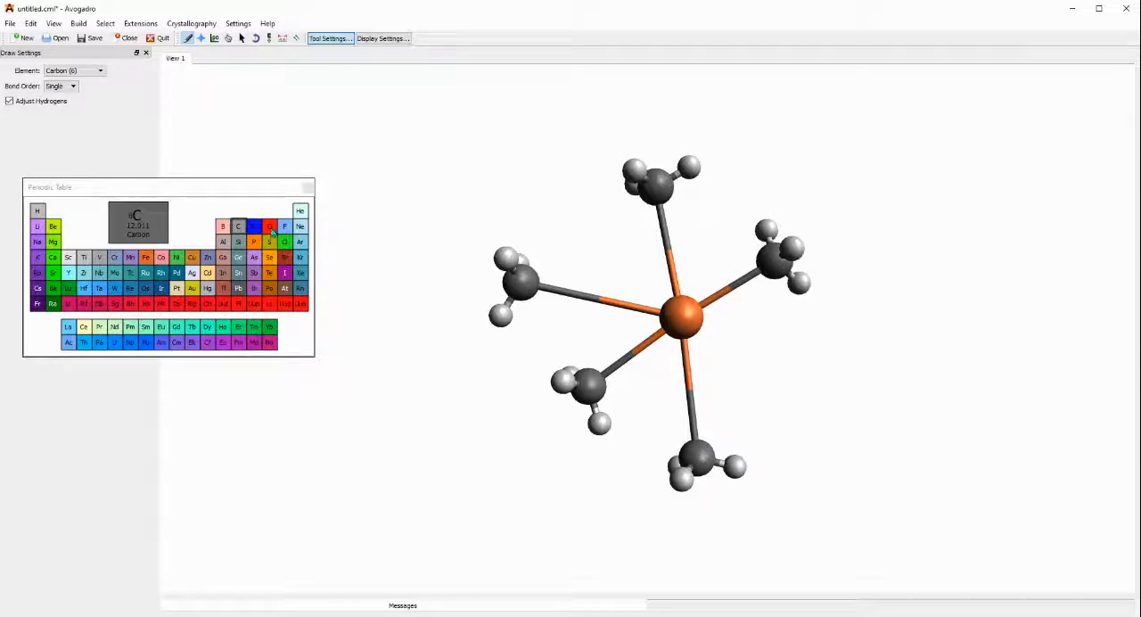
Step: Switch to oxygen and replace a hydrogen on the left carbon with oxygen
left_click(268, 225)
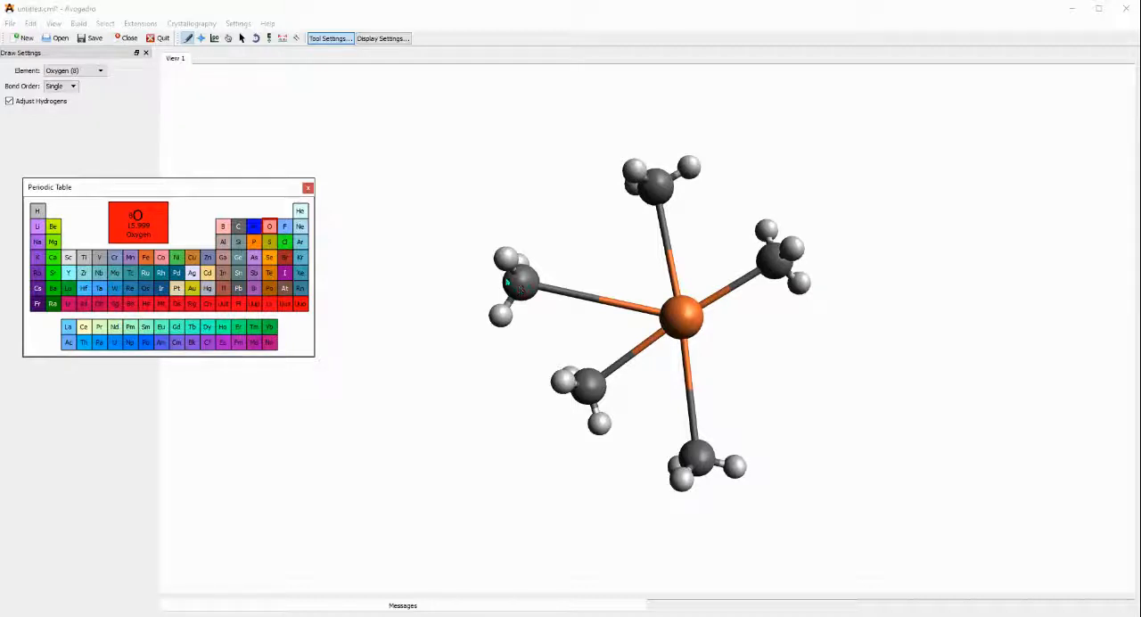
left_click(522, 284)
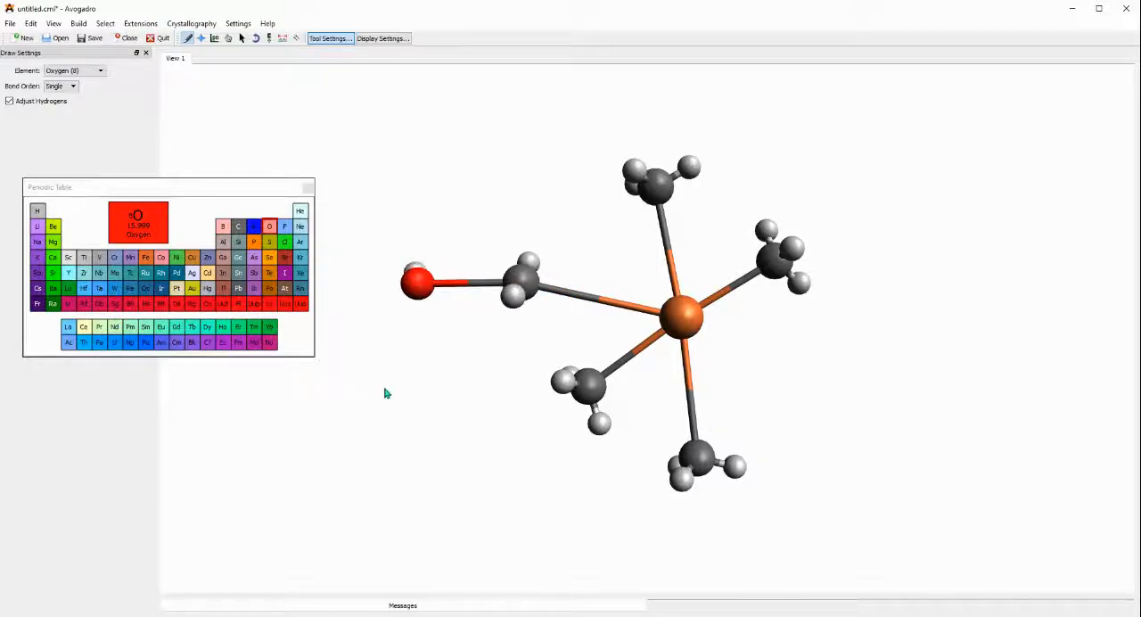
mouse_move(392, 349)
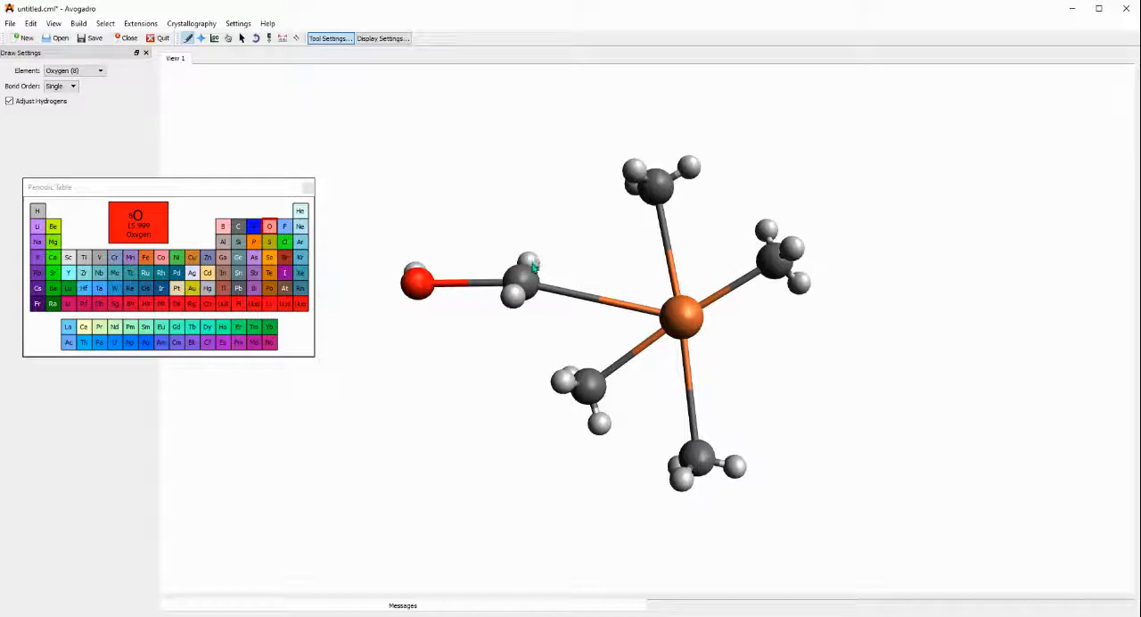
mouse_move(499, 307)
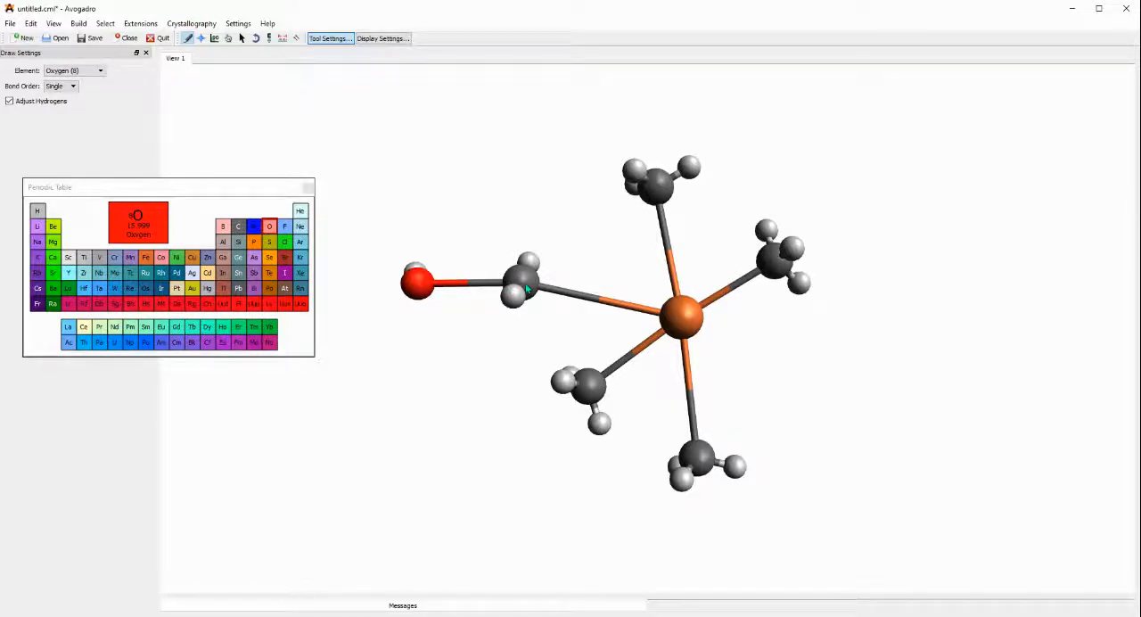
Step: Set the Draw Settings bond order for new bonds to Triple
left_click(60, 86)
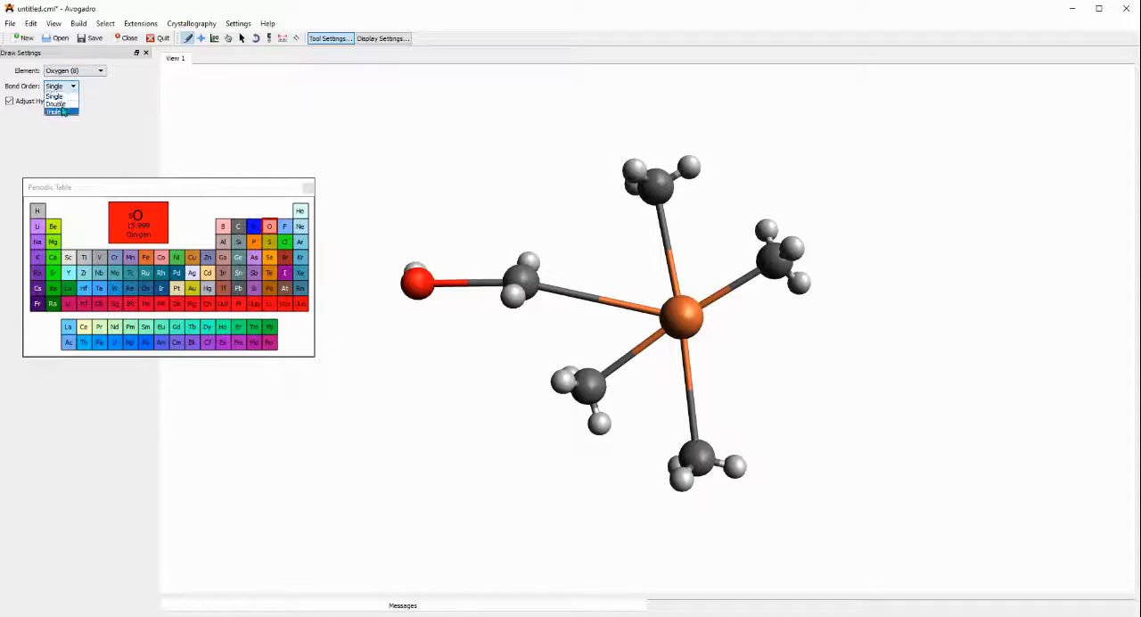
left_click(55, 110)
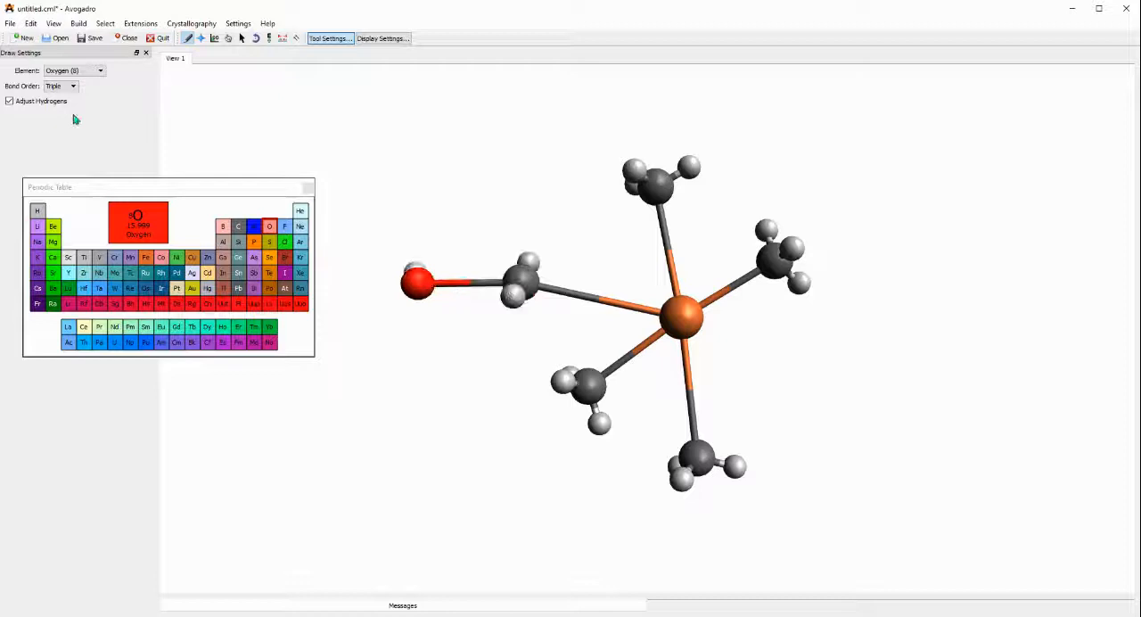
left_click(61, 86)
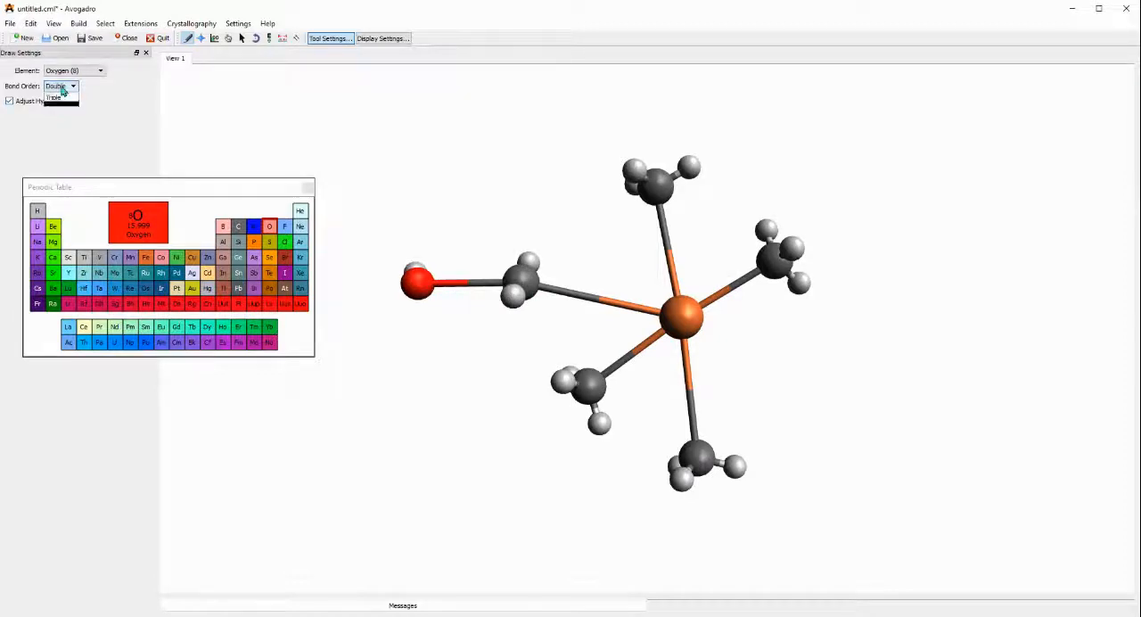
left_click(54, 98)
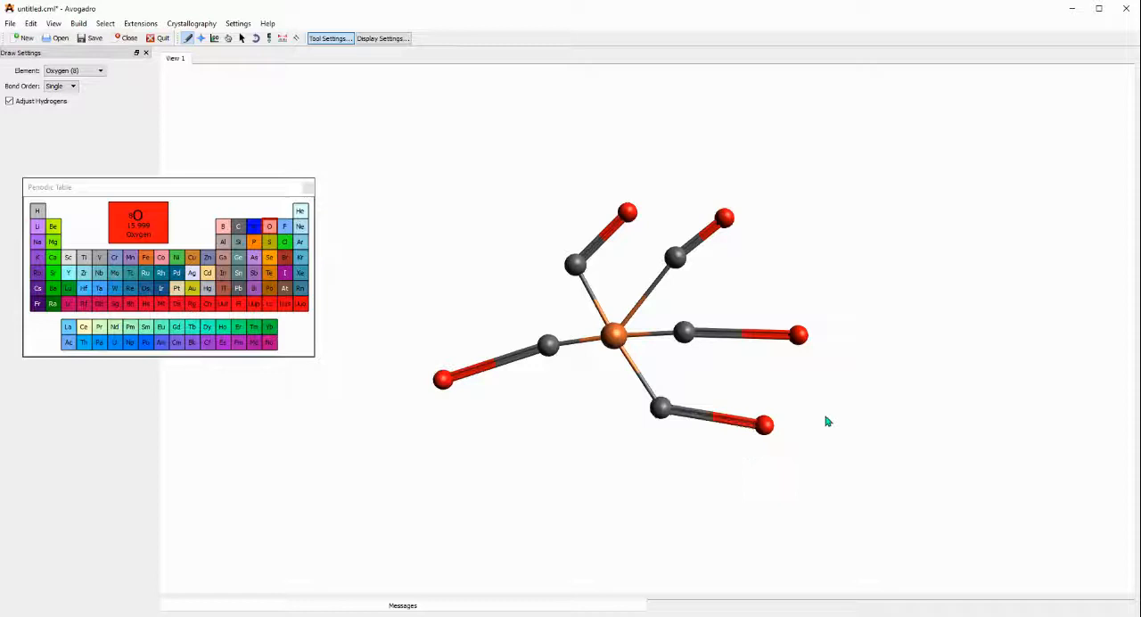
mouse_move(822, 418)
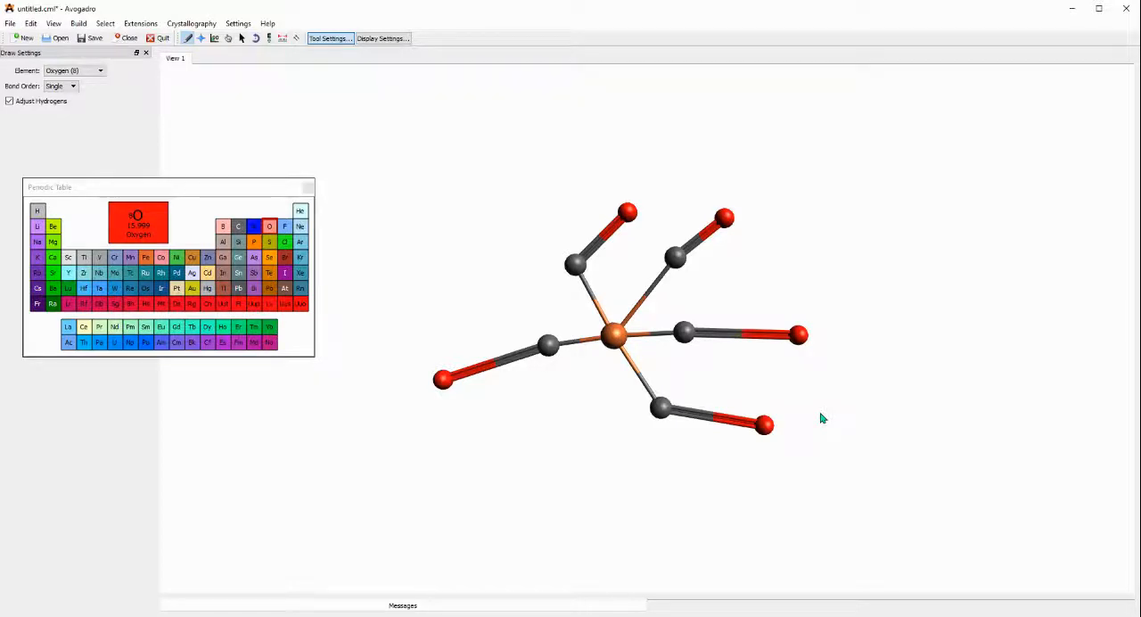
mouse_move(846, 426)
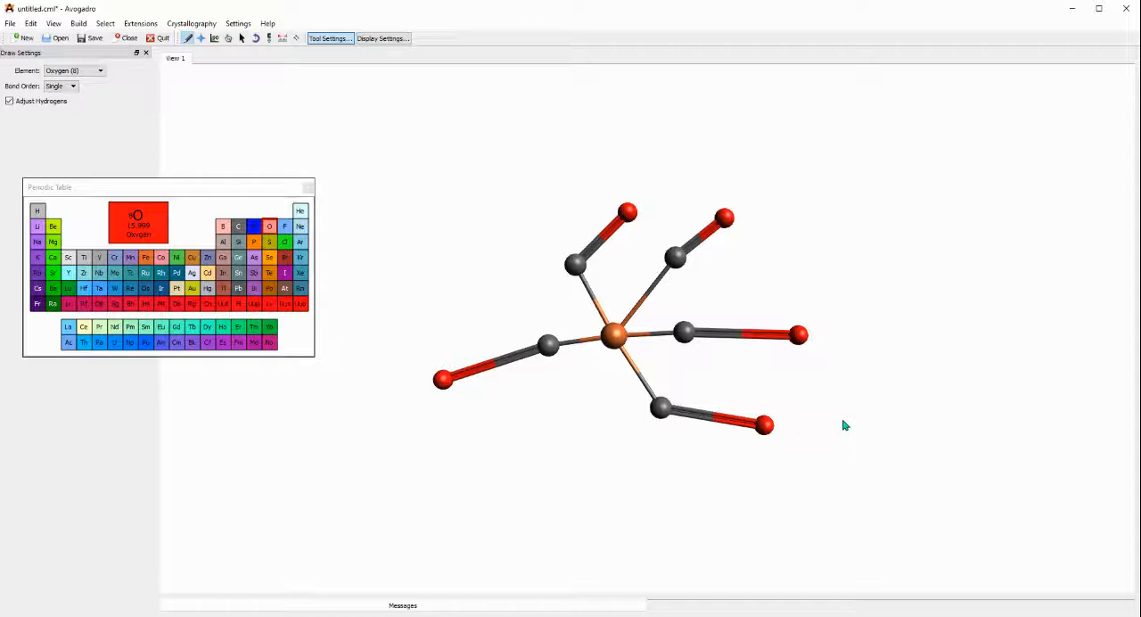
mouse_move(845, 430)
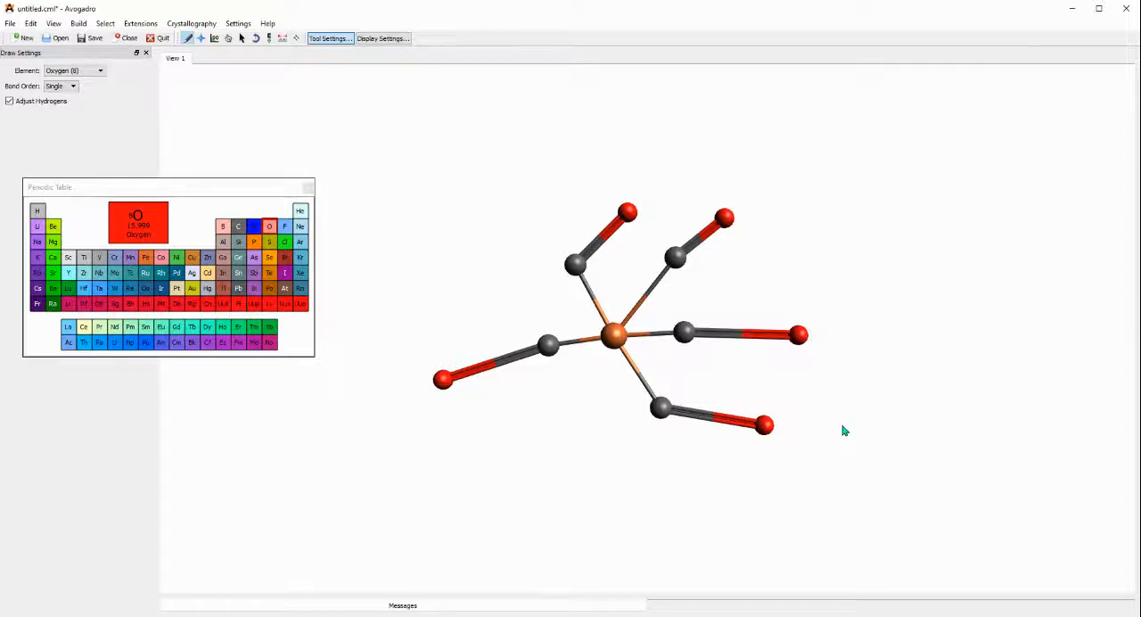
mouse_move(389, 144)
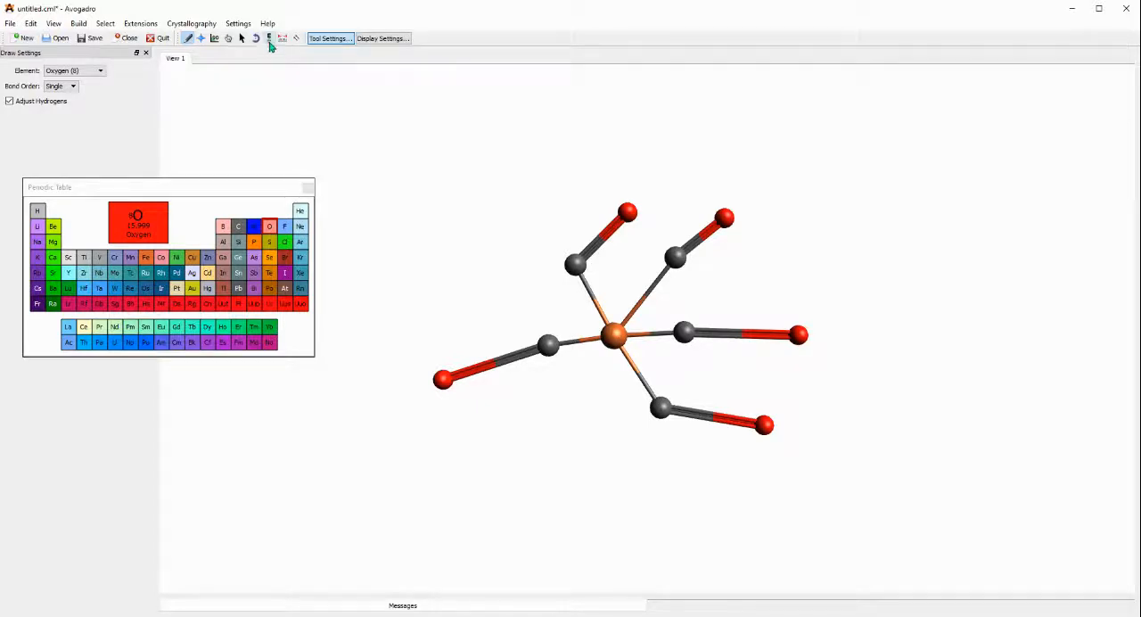
mouse_move(282, 38)
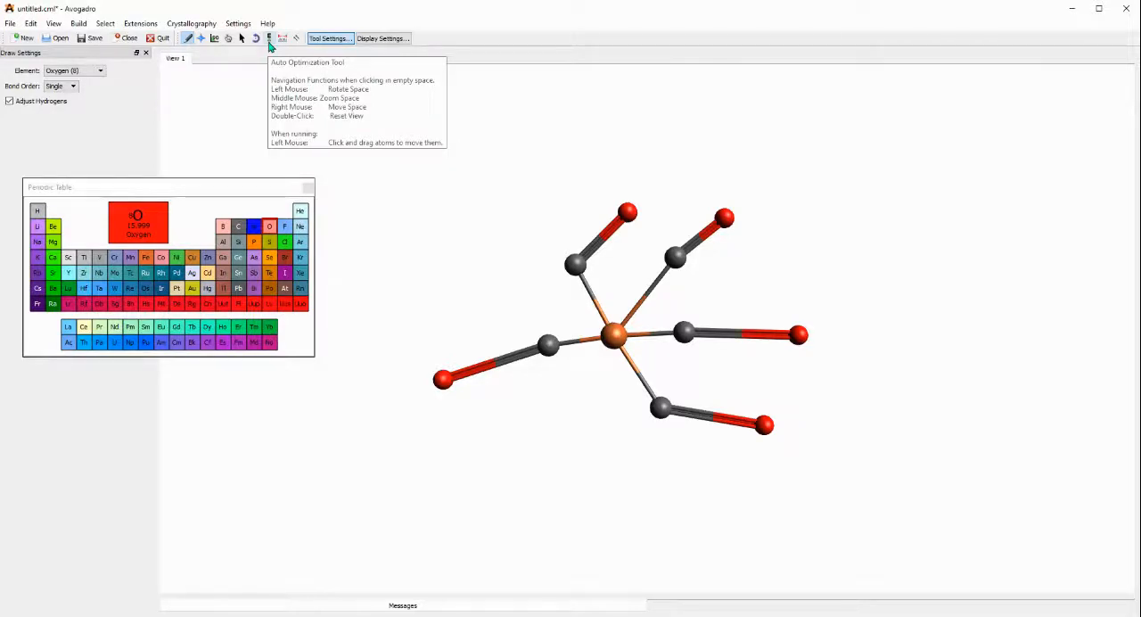
Step: Activate the Auto Optimization tool, showing UFF steepest-descent settings
left_click(269, 39)
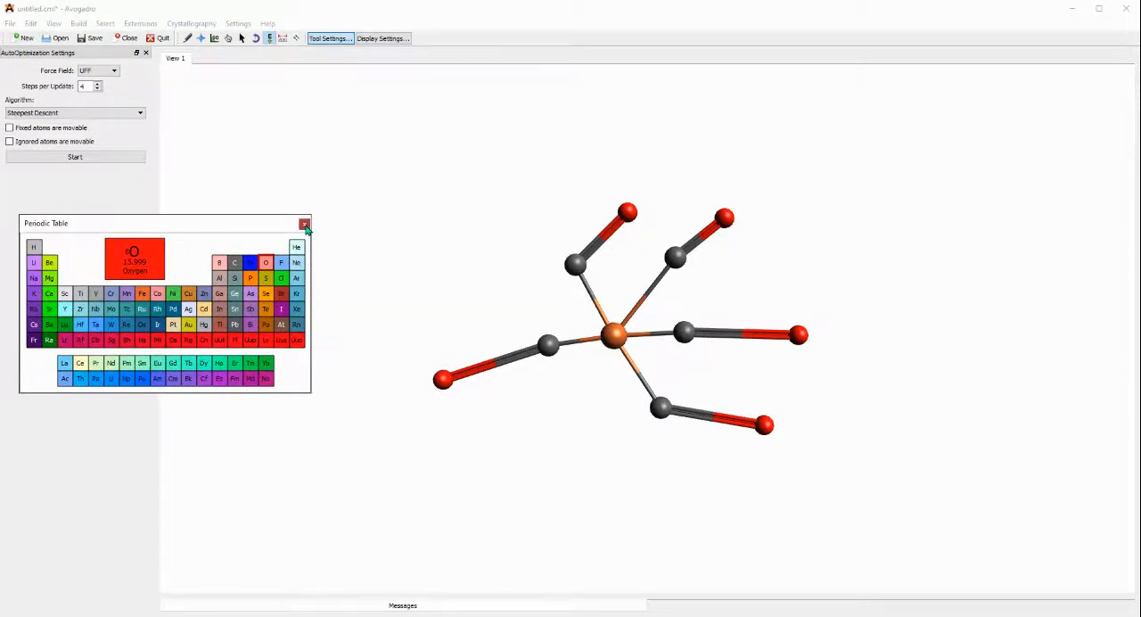
Step: Close the Periodic Table window and confirm the force field is UFF
left_click(304, 223)
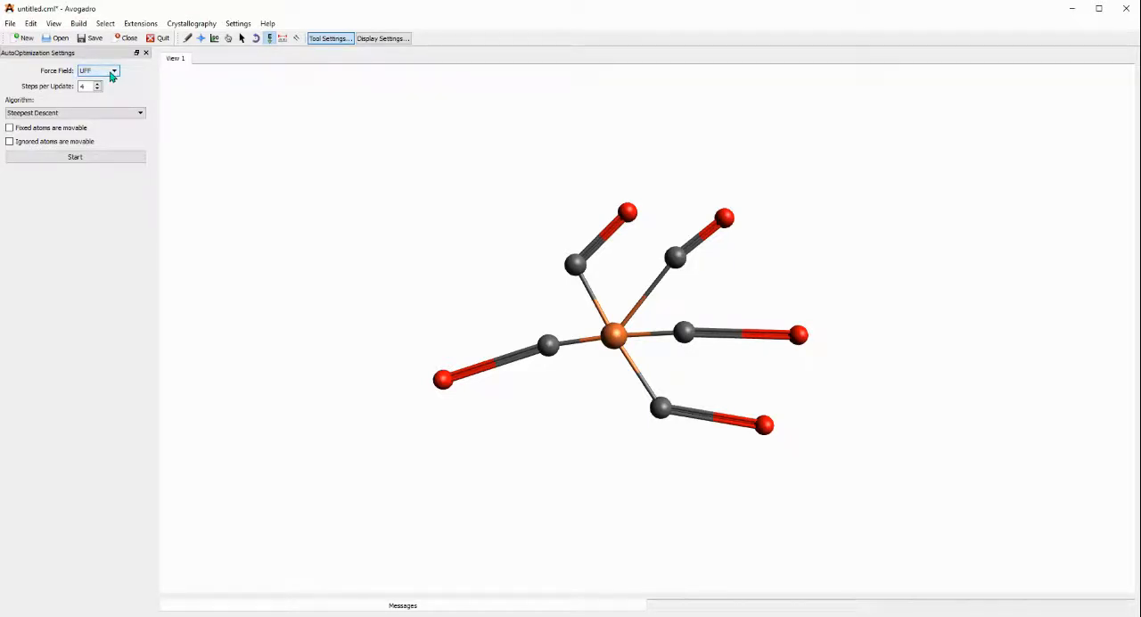
left_click(113, 71)
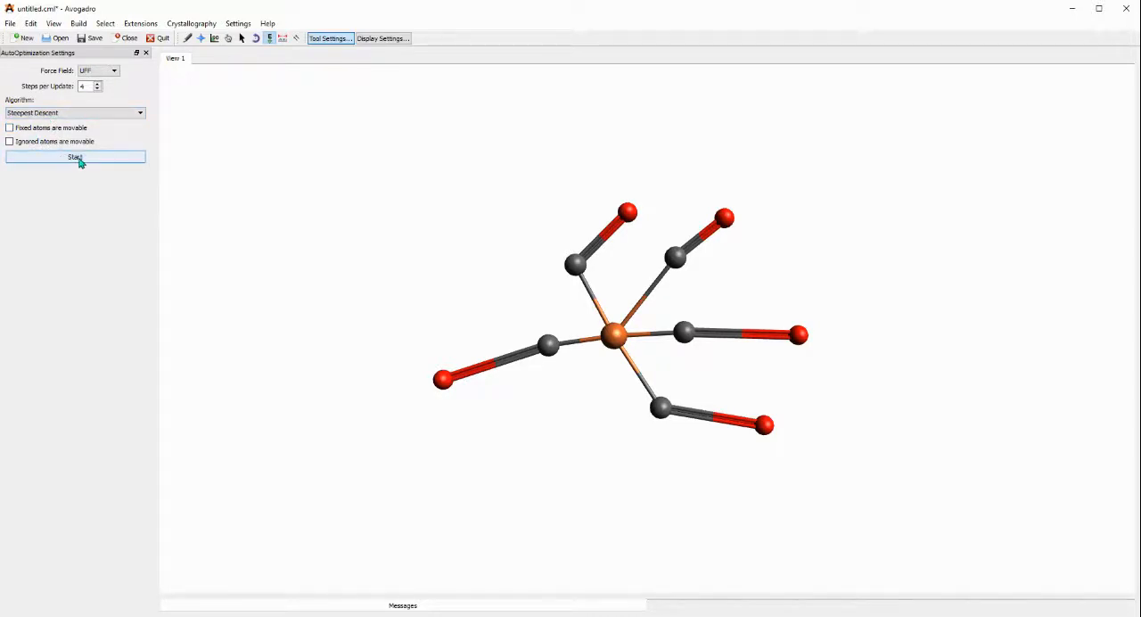
Step: Start the UFF auto-optimization so Fe(CO)5 relaxes into a symmetric geometry
left_click(75, 157)
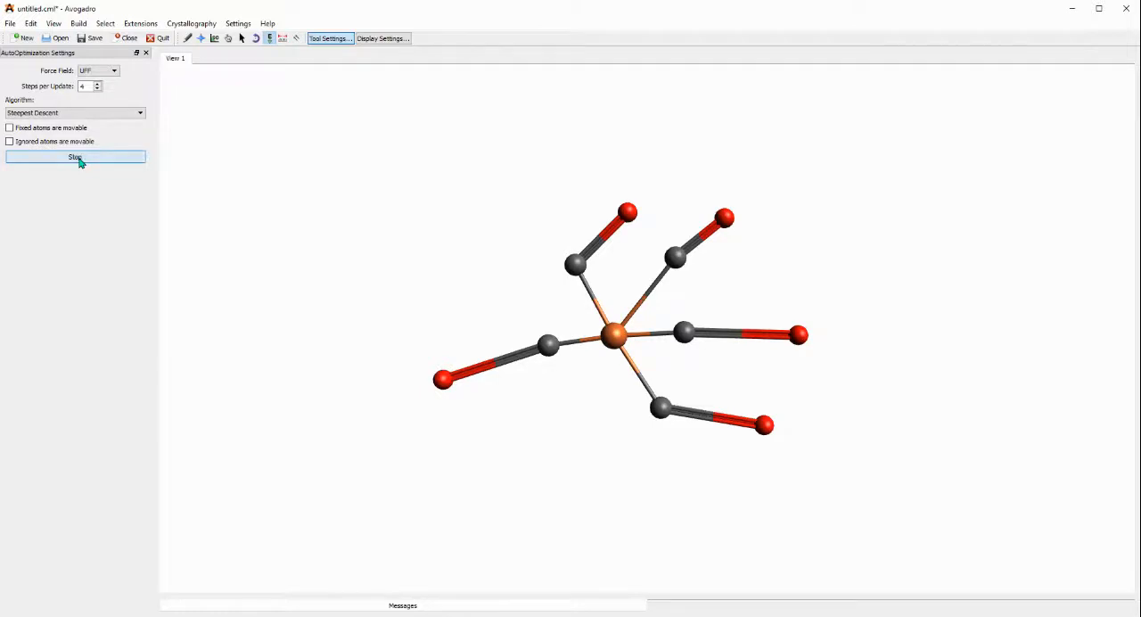
left_click(75, 157)
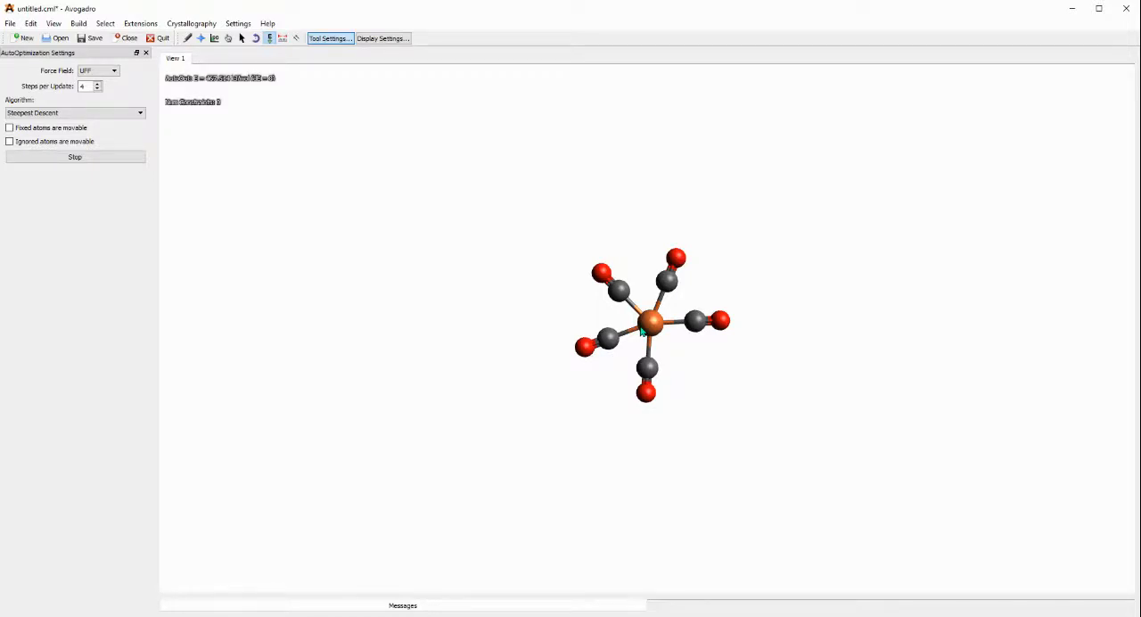
mouse_move(567, 340)
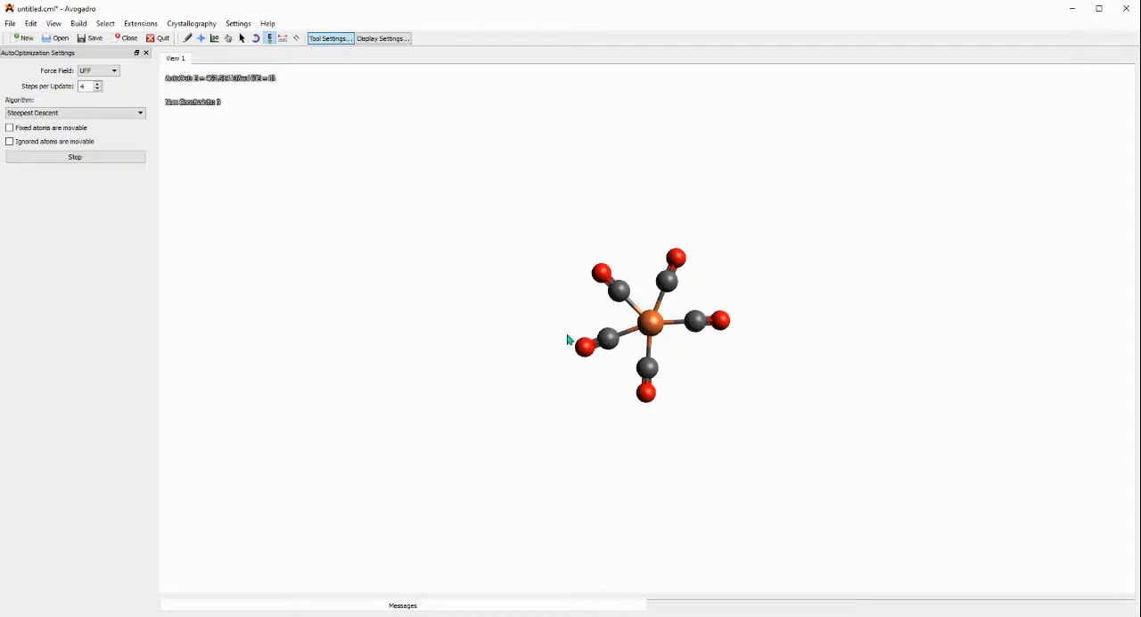
mouse_move(664, 328)
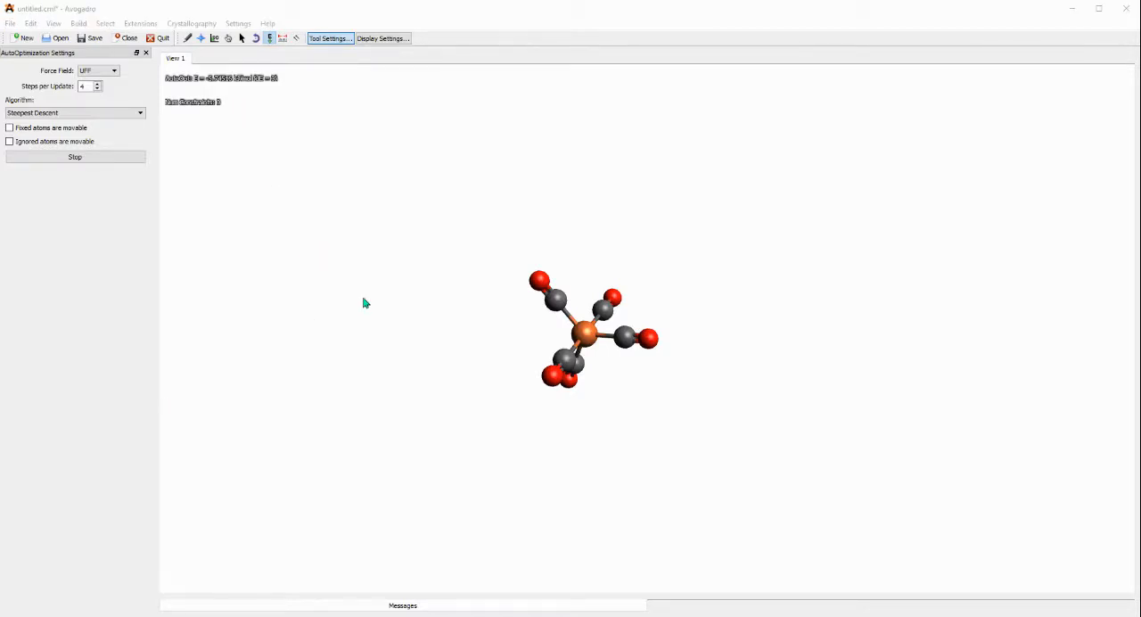
mouse_move(308, 161)
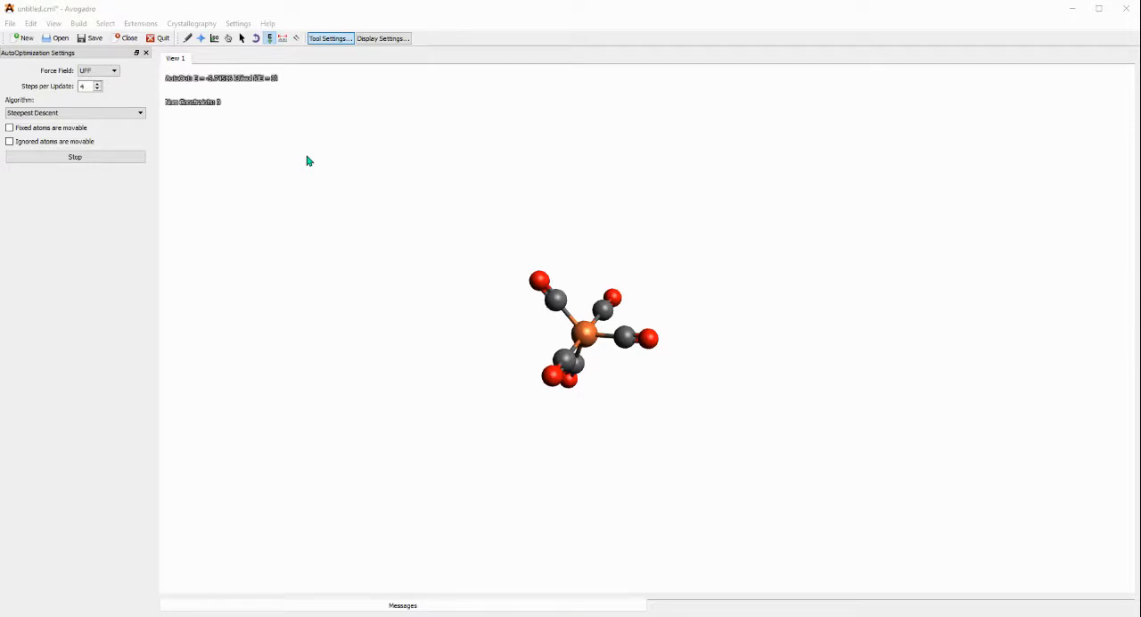
mouse_move(190, 46)
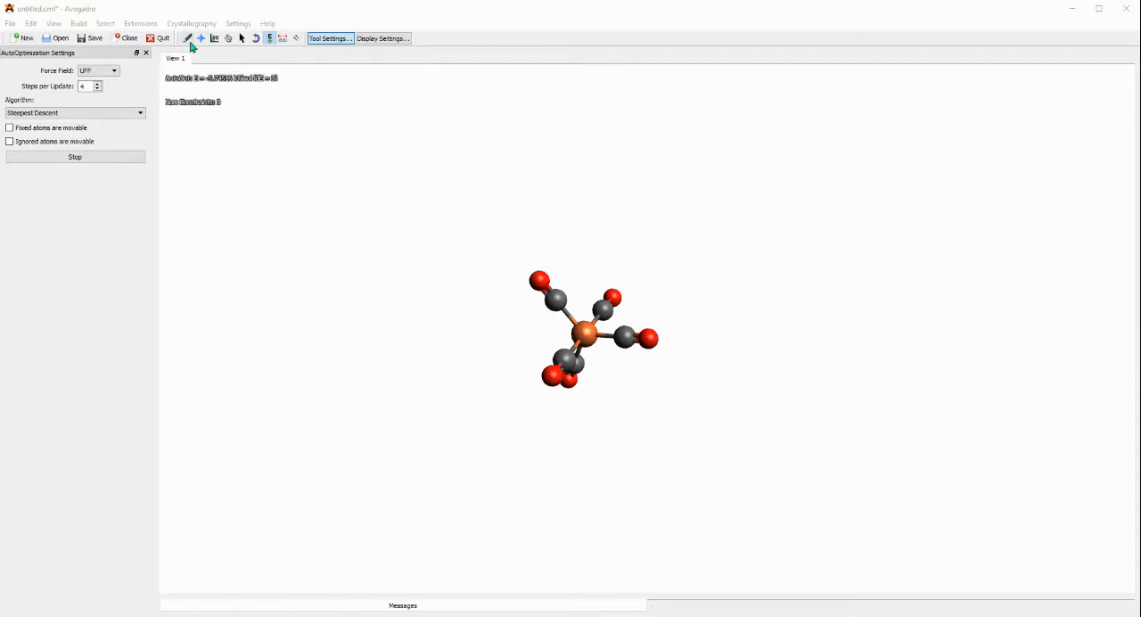
Step: Toggle Selection and Manipulate tools, then rotate the molecule to two viewing angles
left_click(241, 39)
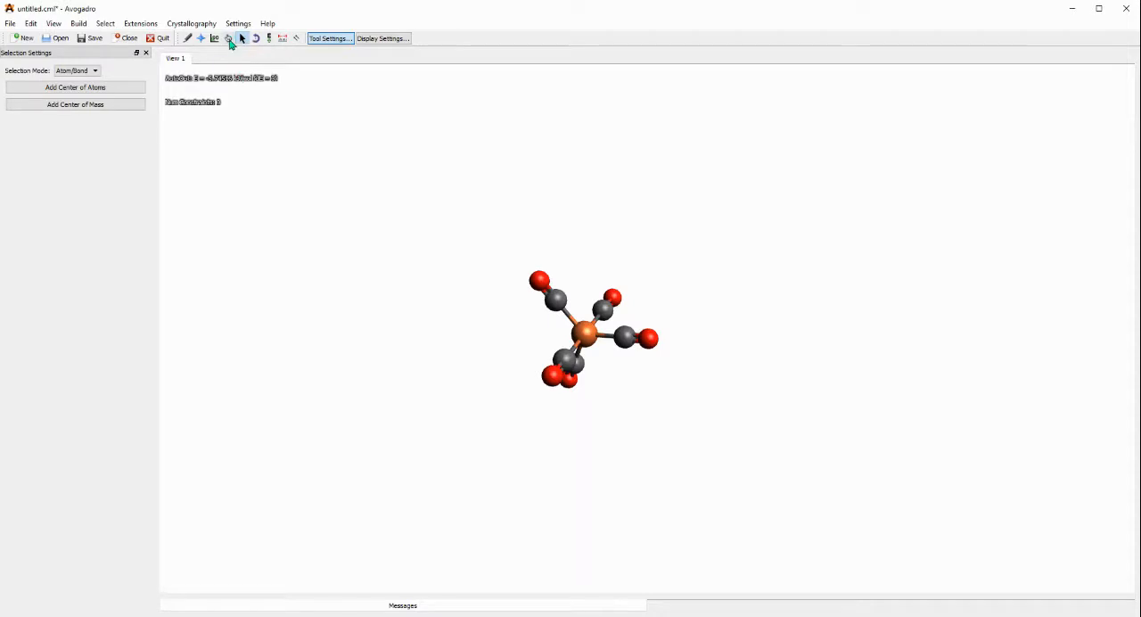
left_click(229, 38)
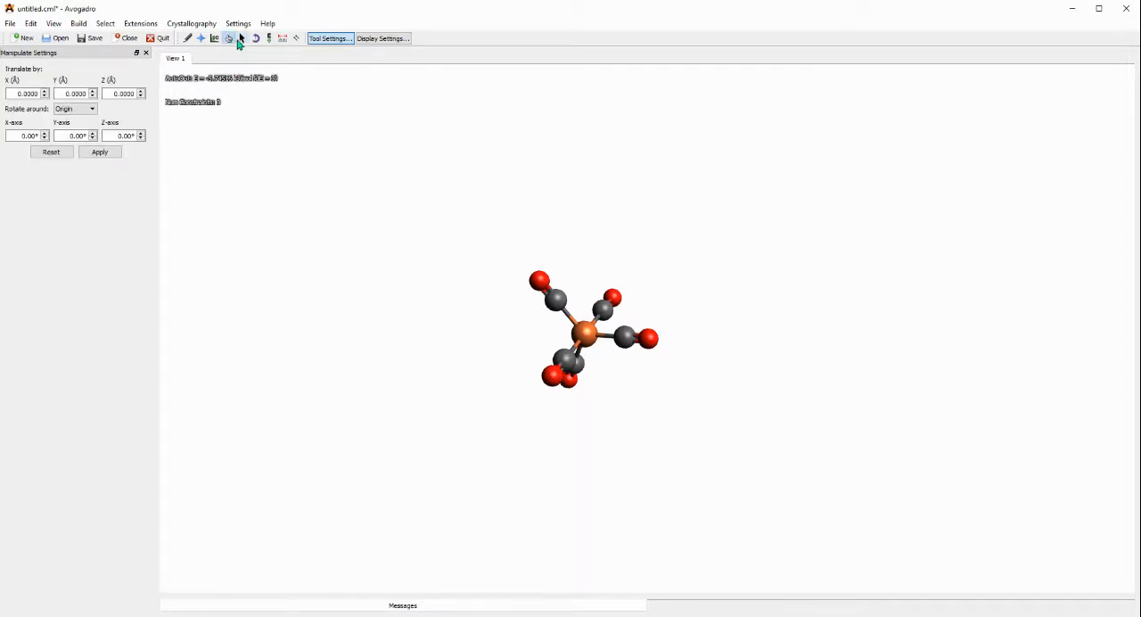
left_click(242, 38)
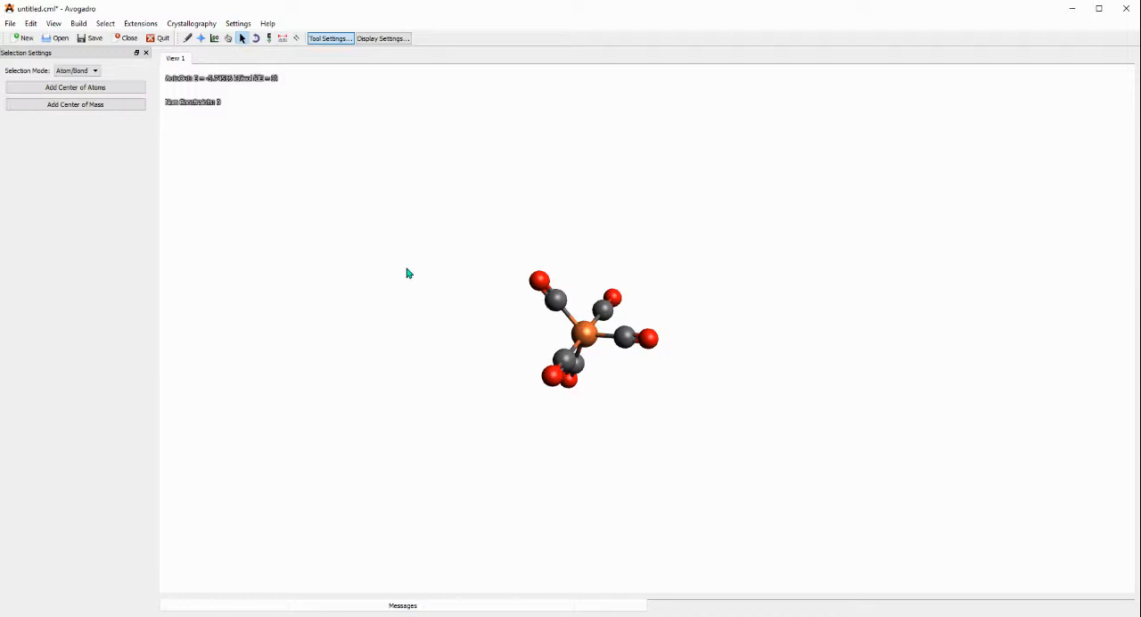
left_click_drag(410, 274, 571, 344)
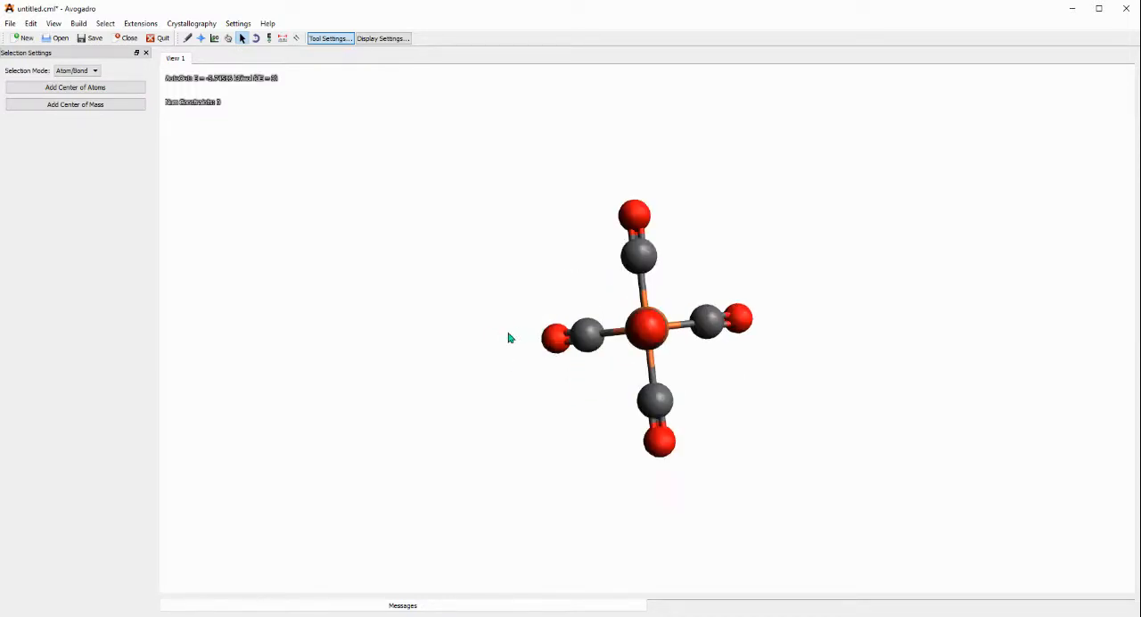
left_click(591, 335)
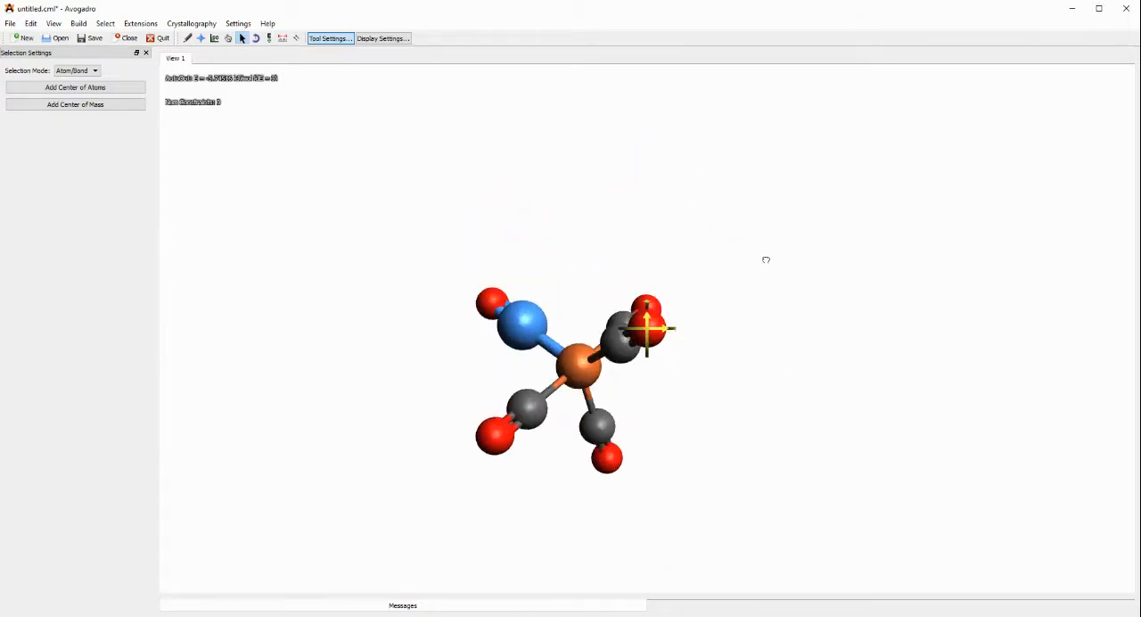
left_click_drag(766, 260, 566, 211)
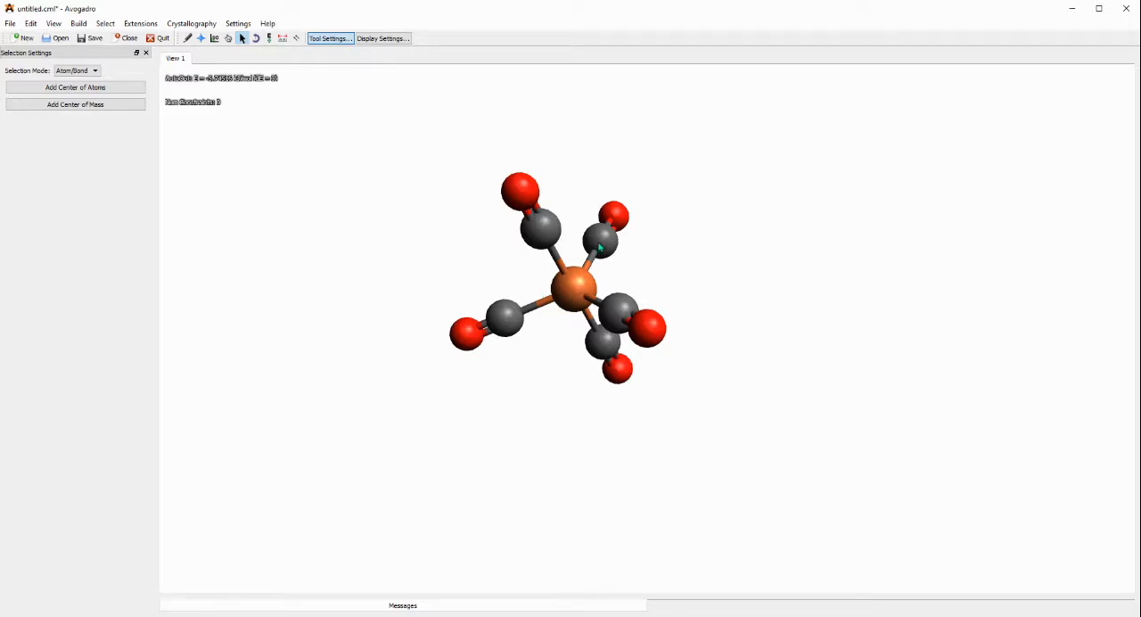
mouse_move(633, 229)
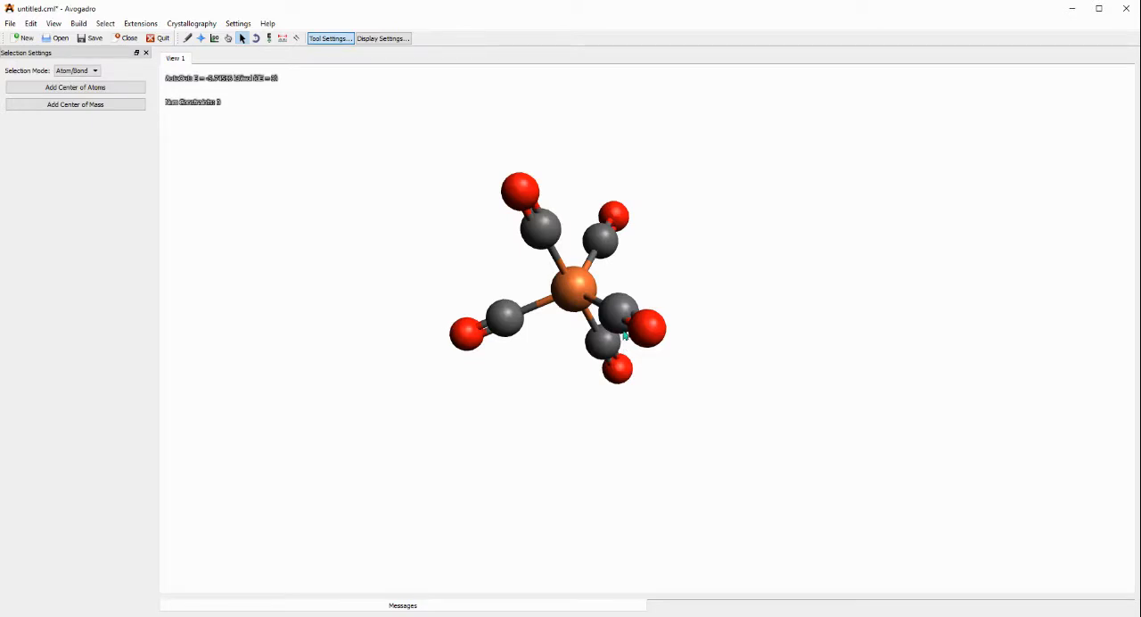
mouse_move(549, 321)
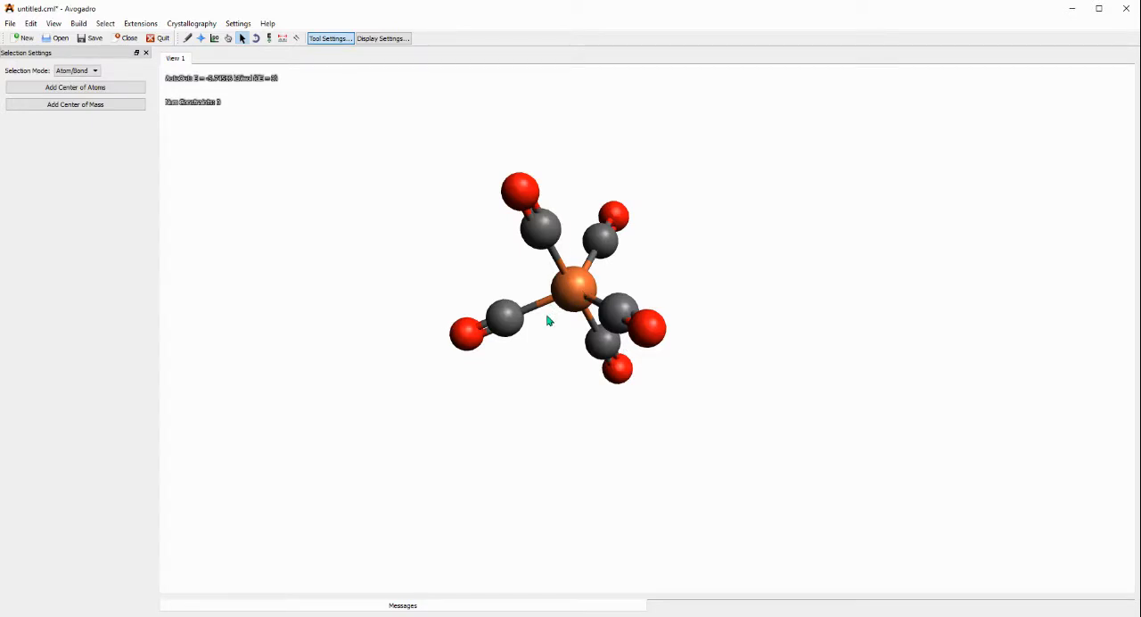
mouse_move(556, 366)
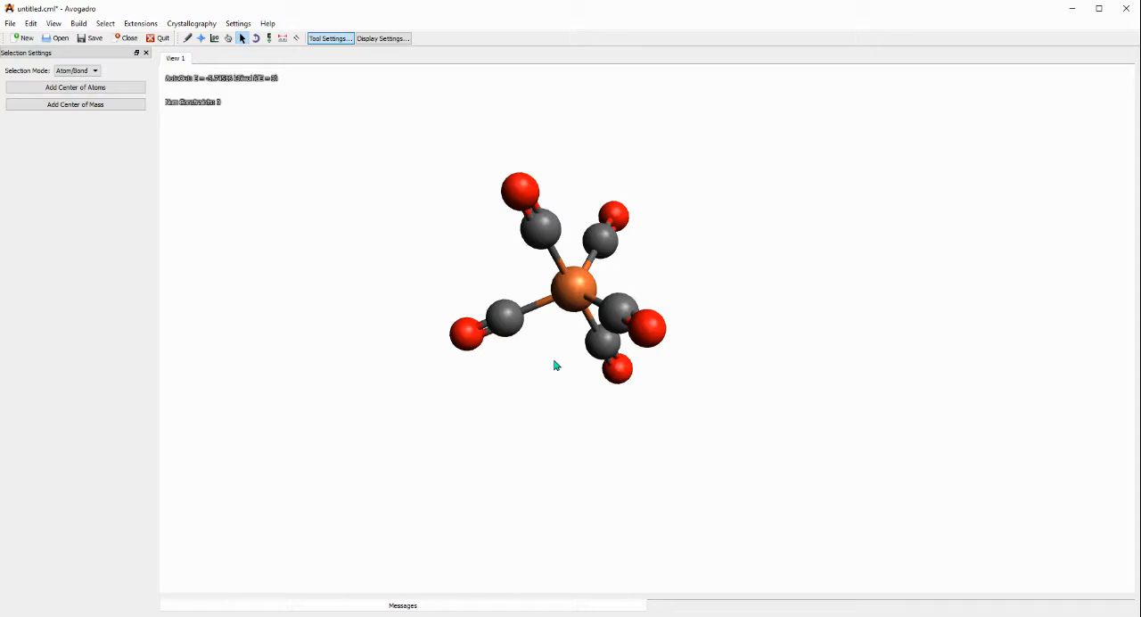
mouse_move(335, 266)
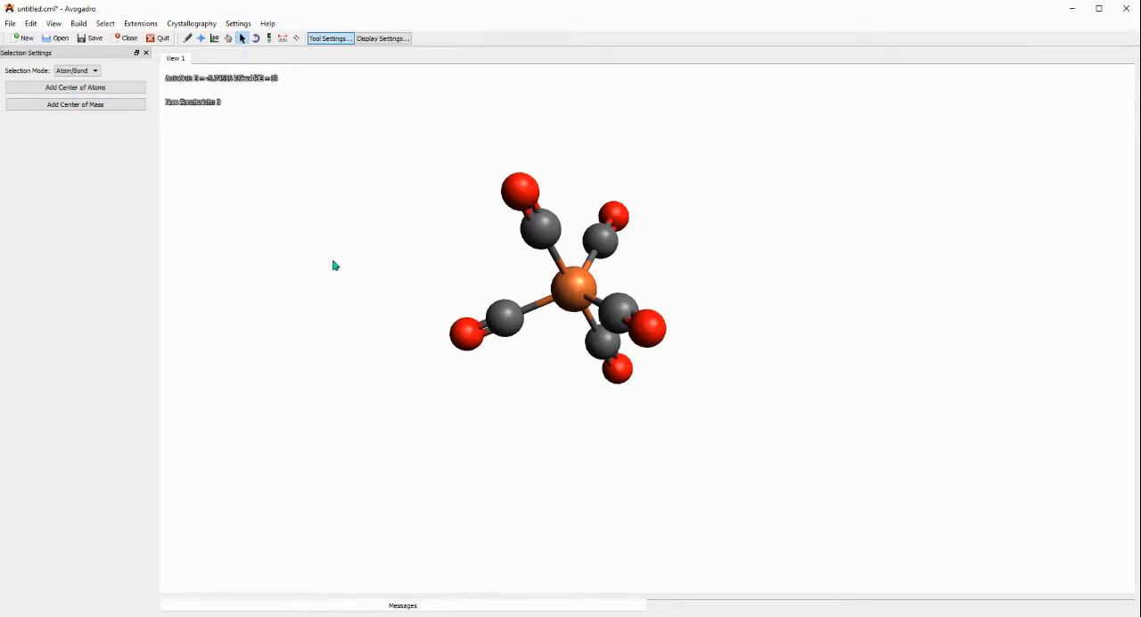
mouse_move(524, 427)
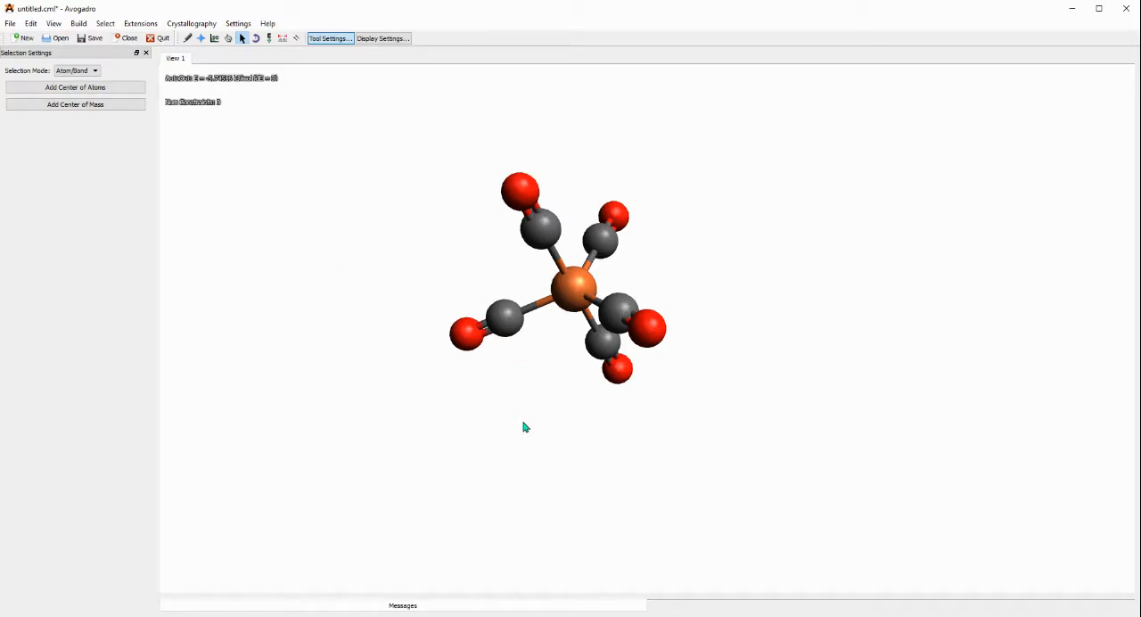
mouse_move(525, 431)
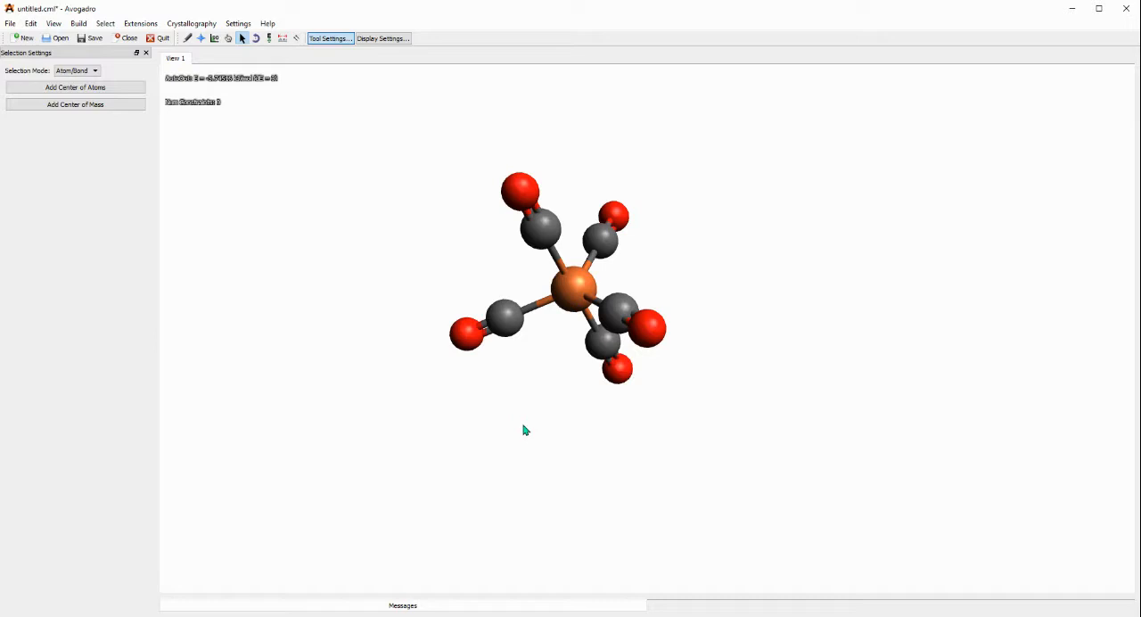
mouse_move(586, 180)
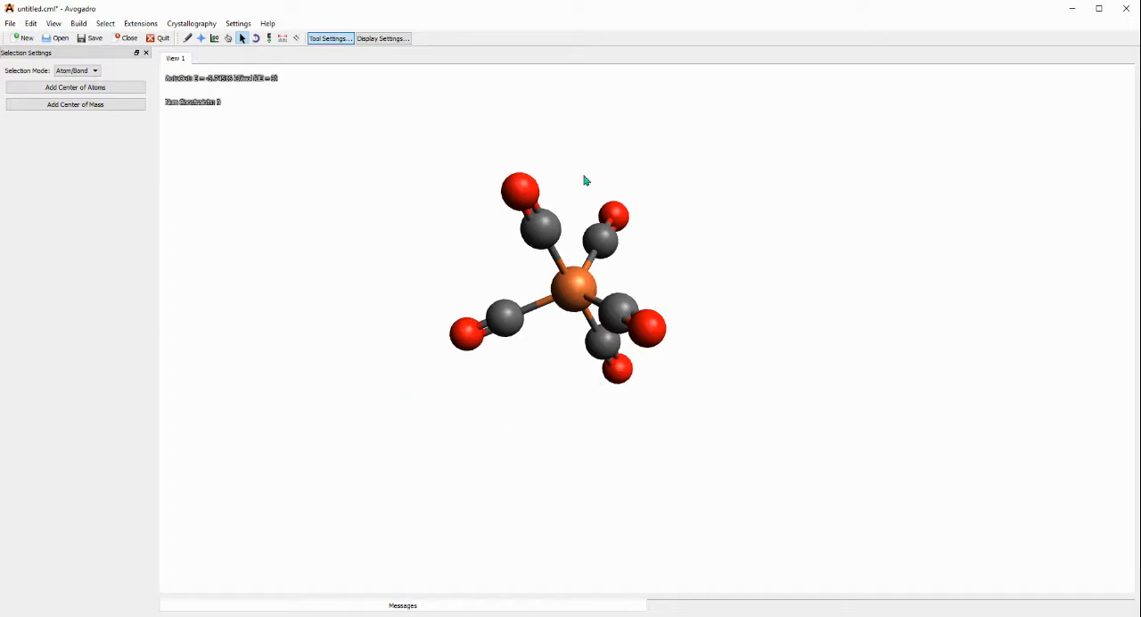
mouse_move(571, 331)
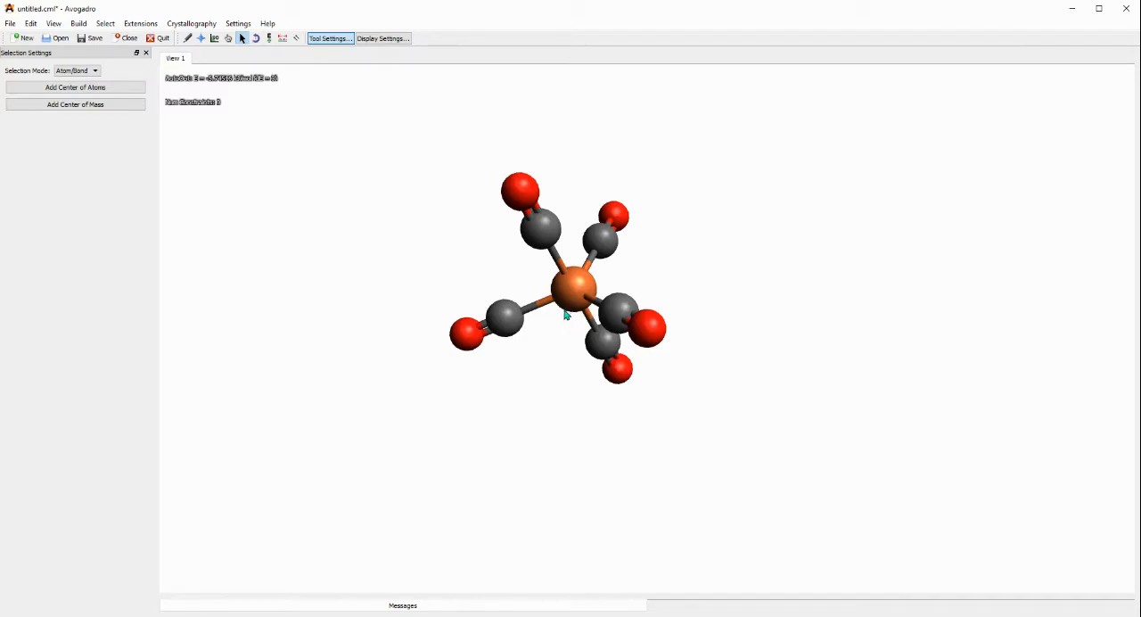
mouse_move(559, 313)
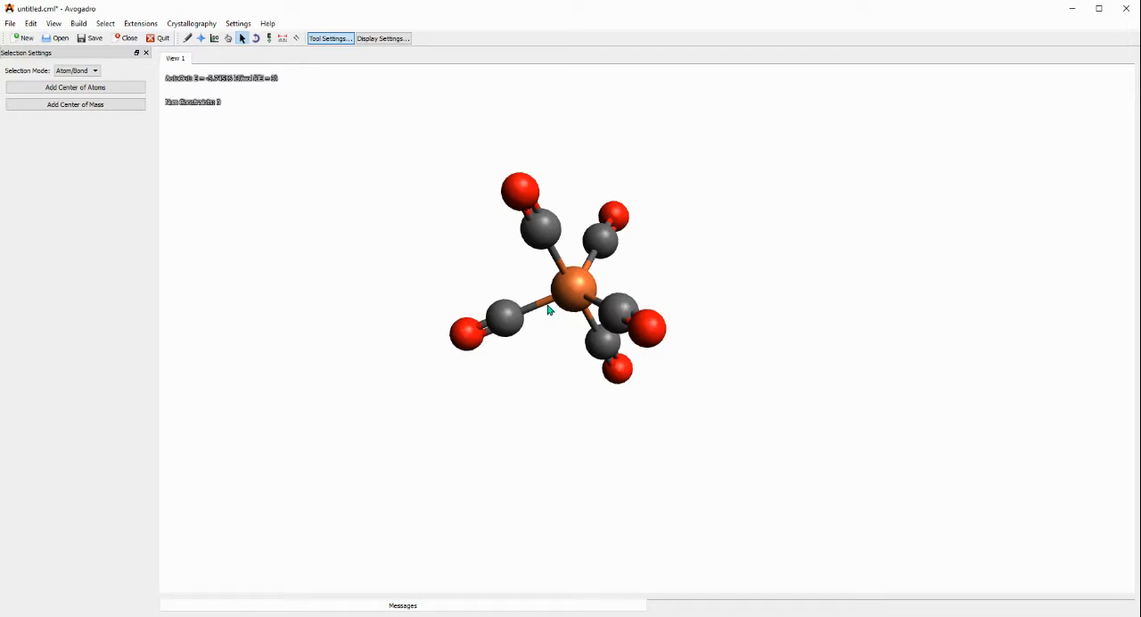
mouse_move(540, 334)
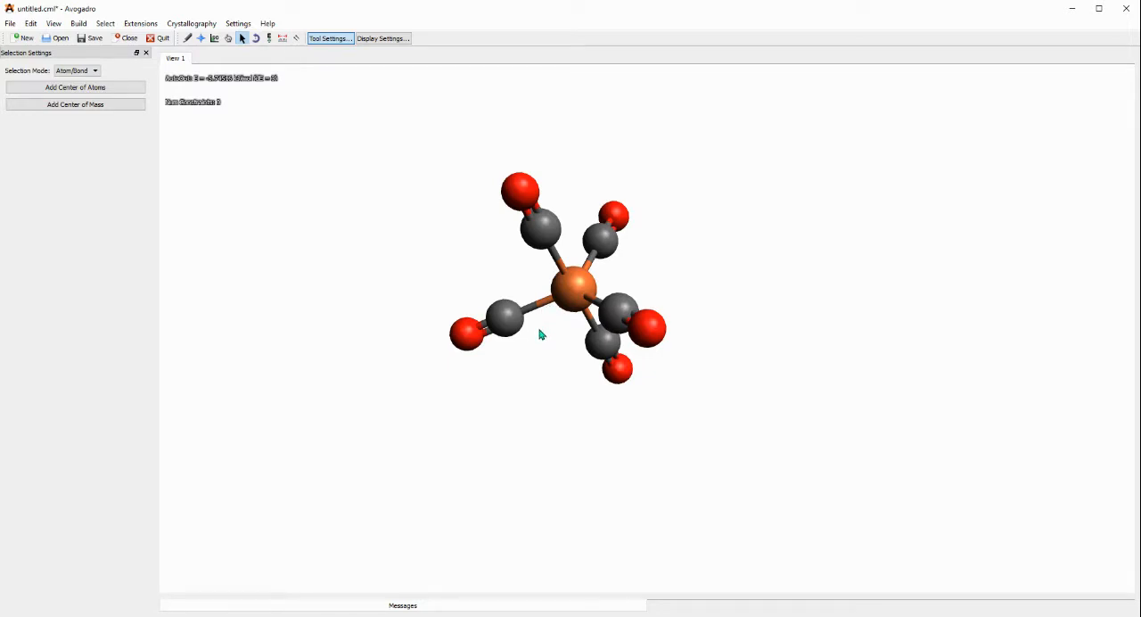
mouse_move(540, 339)
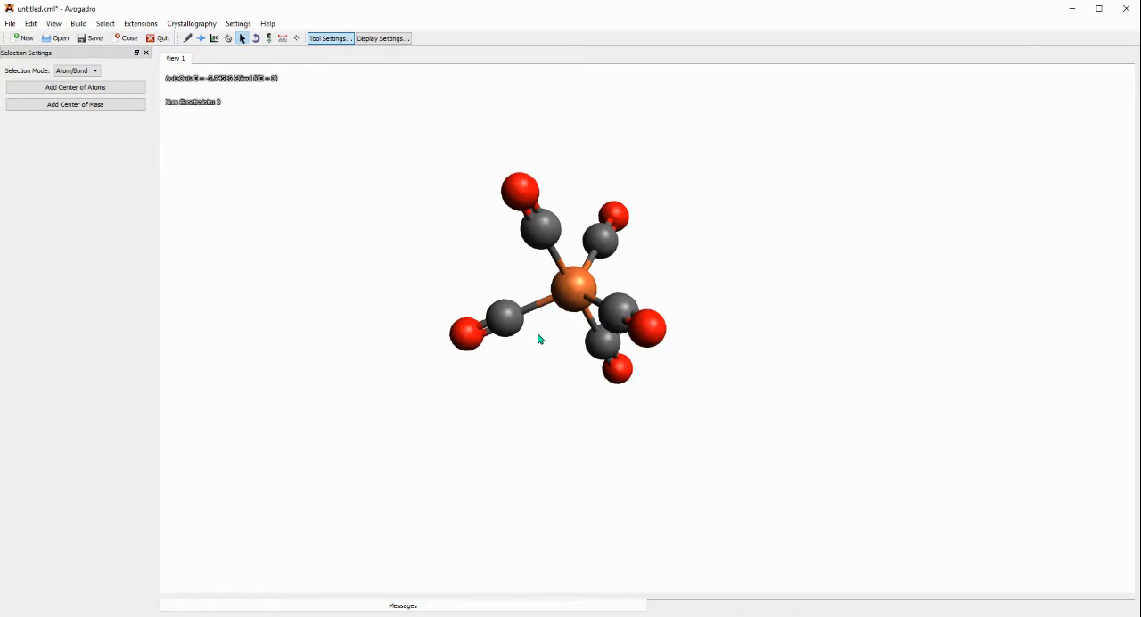